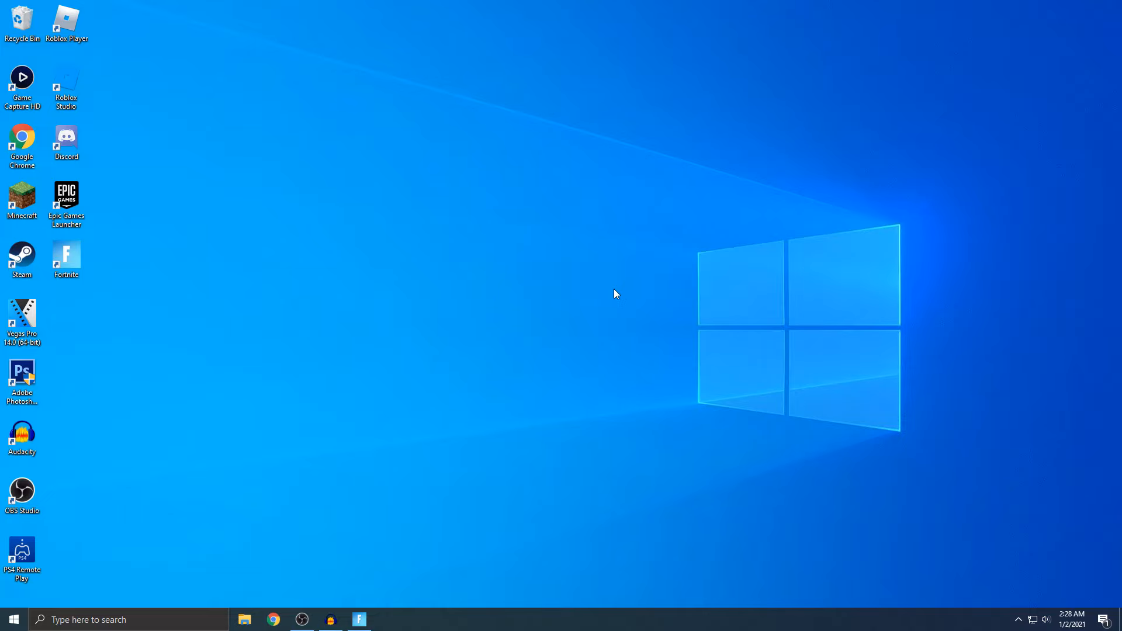
{"action": "mouse_move", "coordinate": [570, 297]}
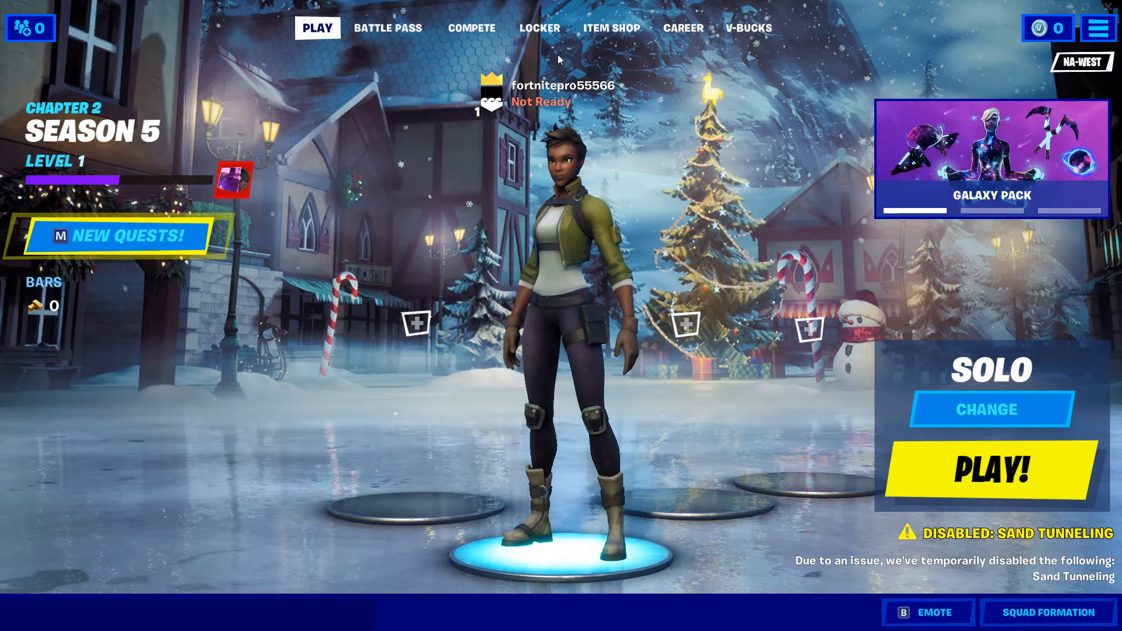
Step: Reach the Epic Games sign-in options page from the Fortnite homepage in Chrome
{"action": "left_click", "coordinate": [539, 28]}
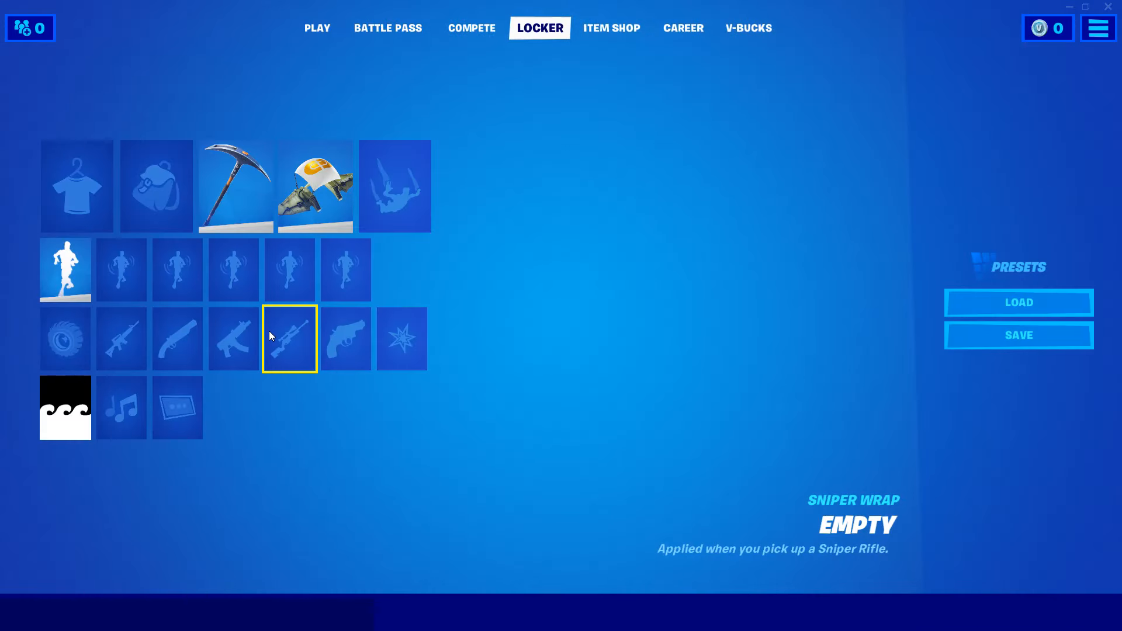
{"action": "left_click", "coordinate": [317, 28]}
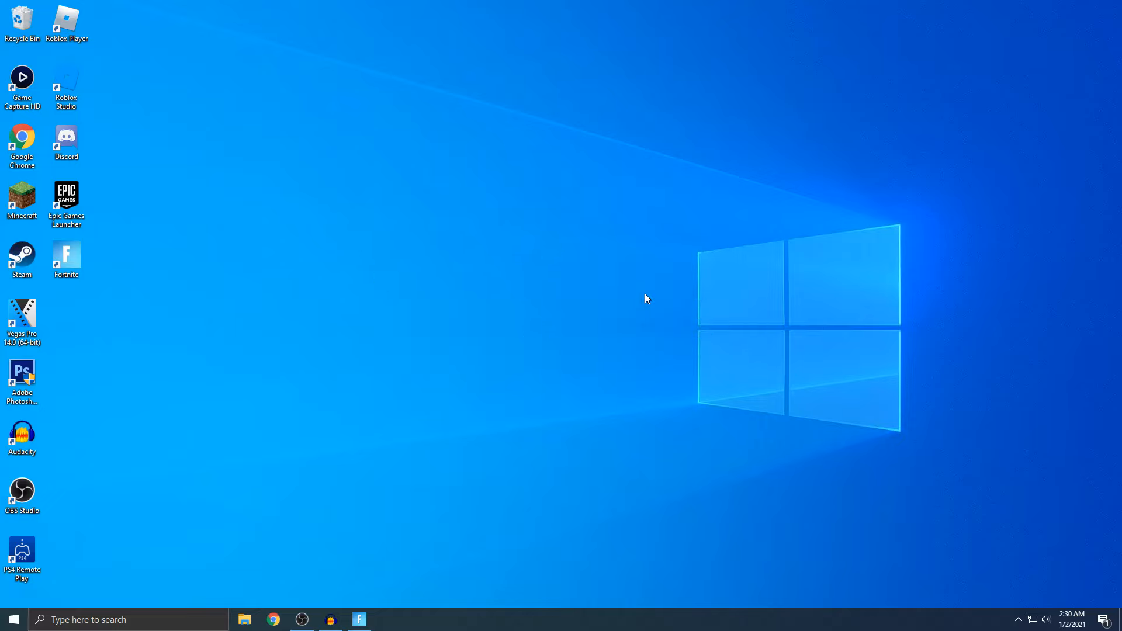
{"action": "mouse_move", "coordinate": [502, 402]}
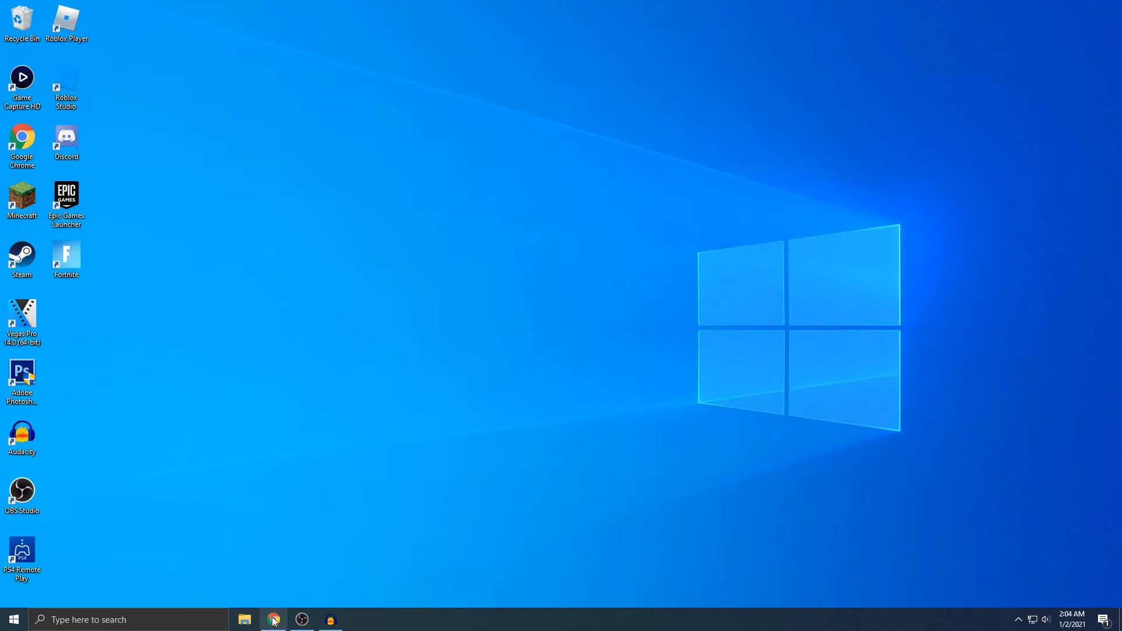
{"action": "left_click", "coordinate": [272, 620]}
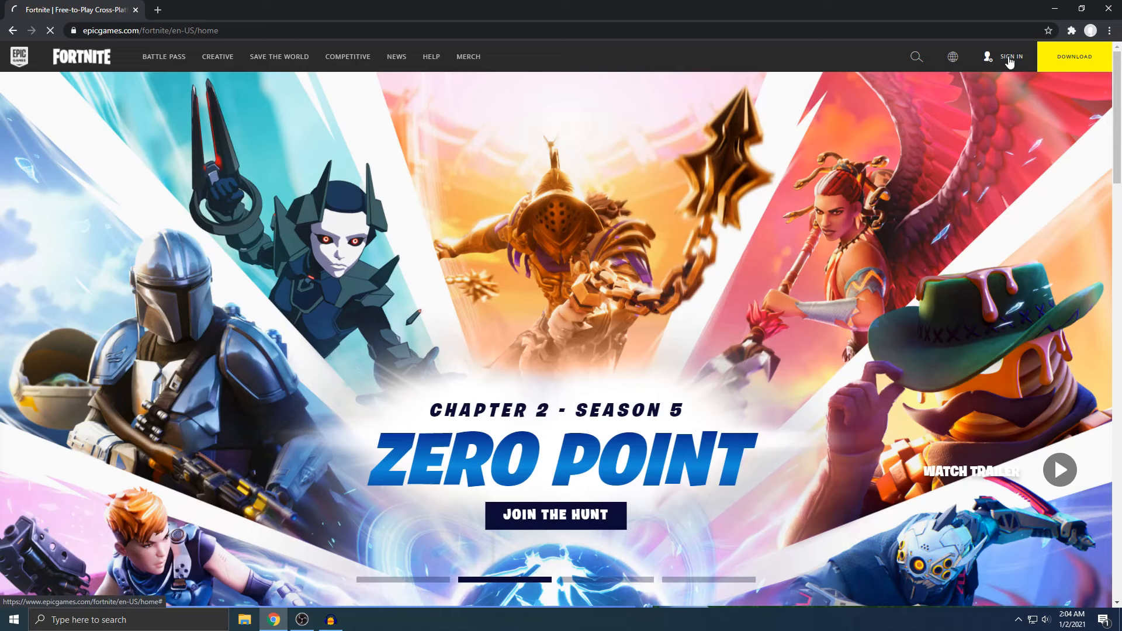
{"action": "left_click", "coordinate": [1010, 56]}
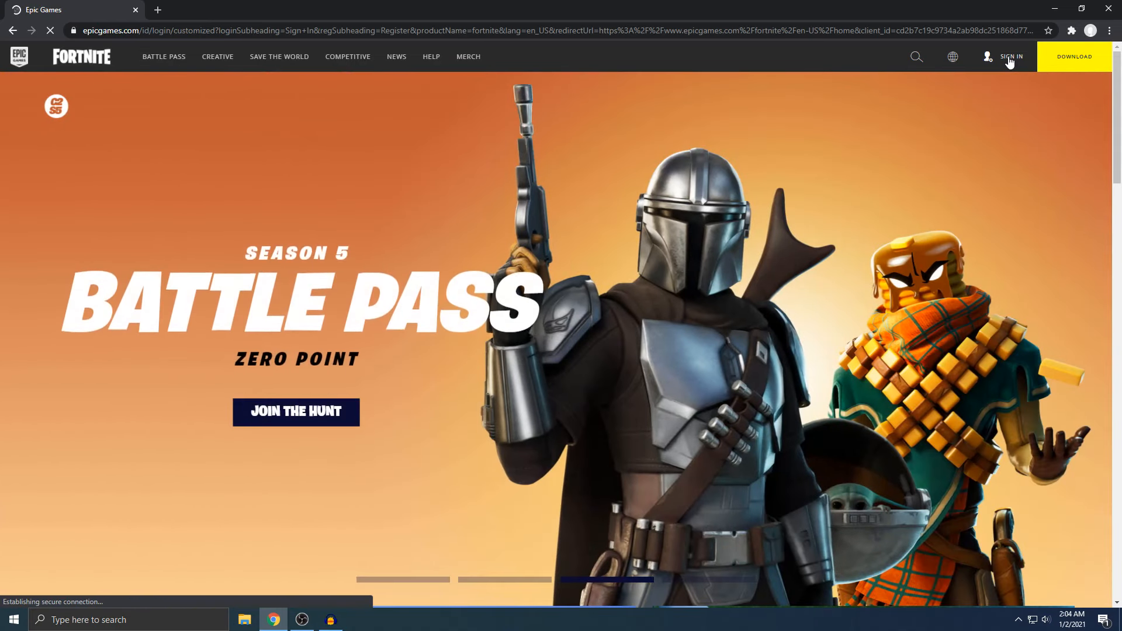
{"action": "left_click", "coordinate": [1010, 56]}
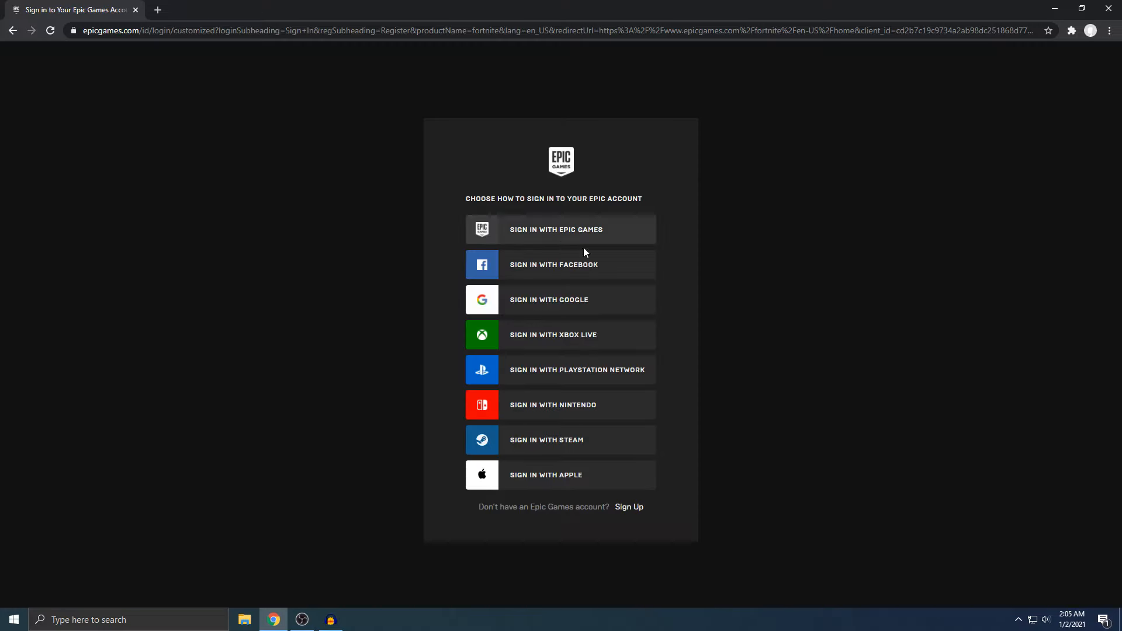
{"action": "mouse_move", "coordinate": [628, 506]}
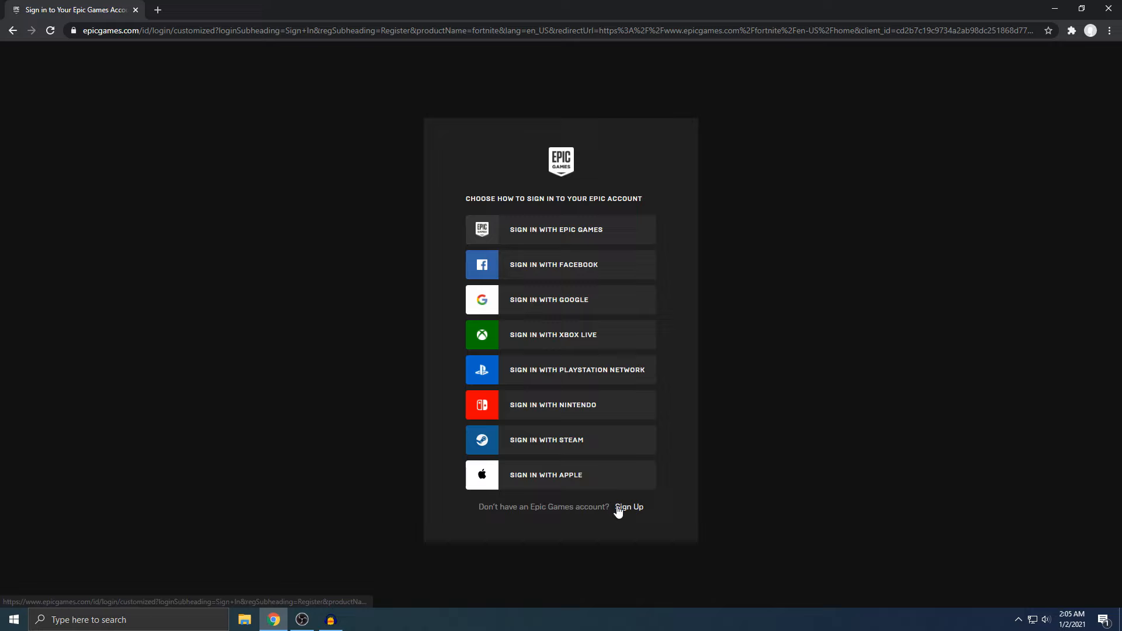
Step: Choose Sign Up and pick signing up with an email address
{"action": "left_click", "coordinate": [629, 507]}
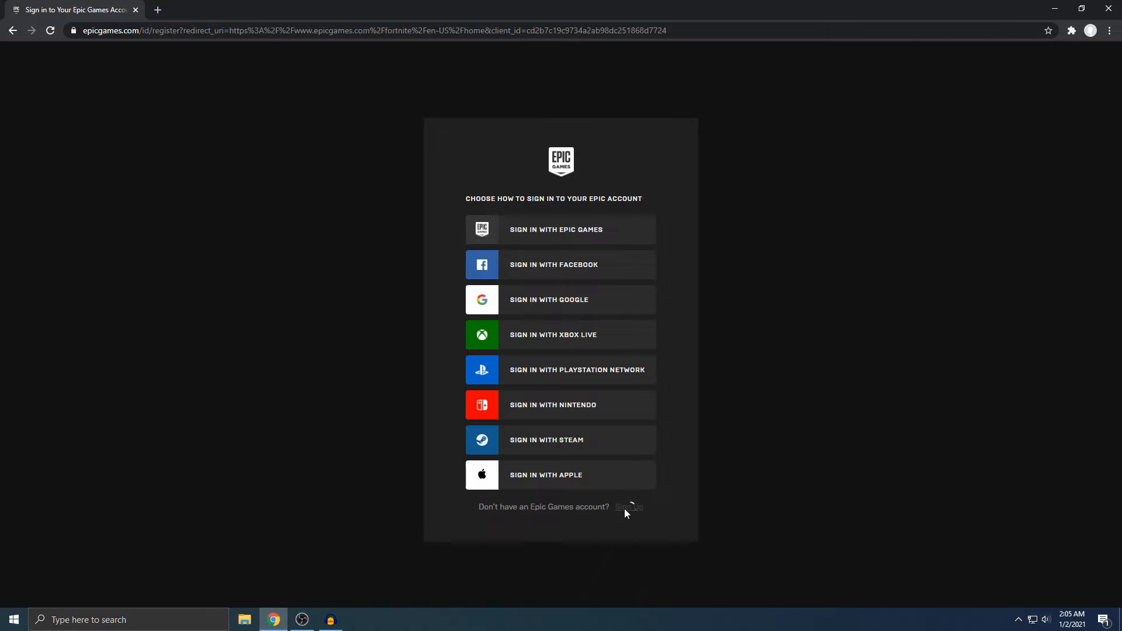
{"action": "left_click", "coordinate": [629, 506]}
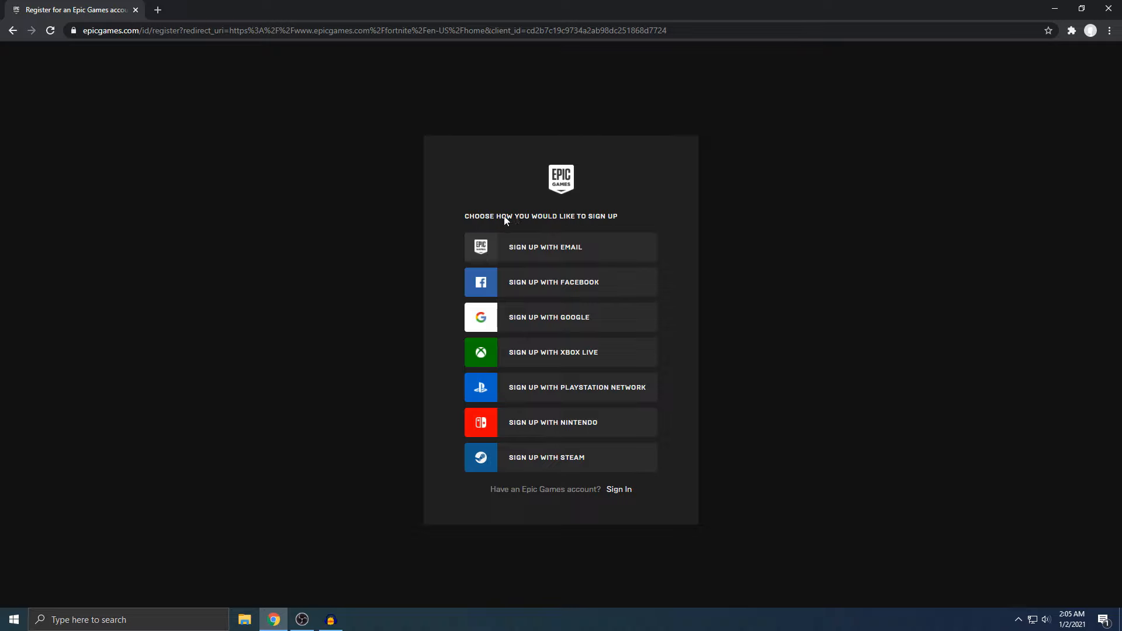
{"action": "mouse_move", "coordinate": [501, 386]}
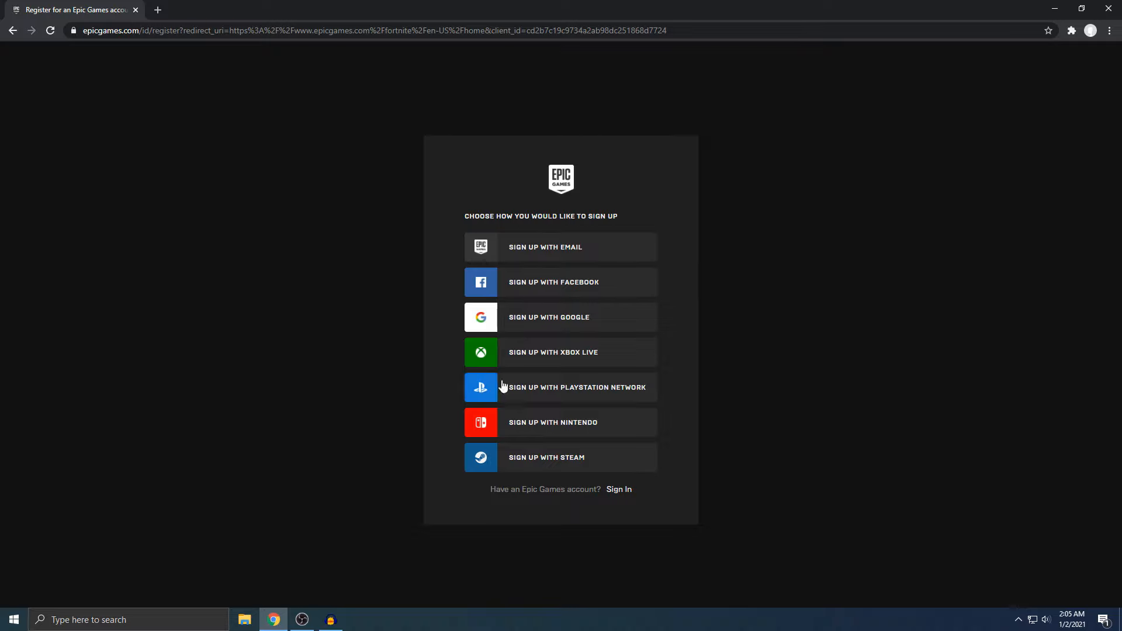
{"action": "mouse_move", "coordinate": [486, 465]}
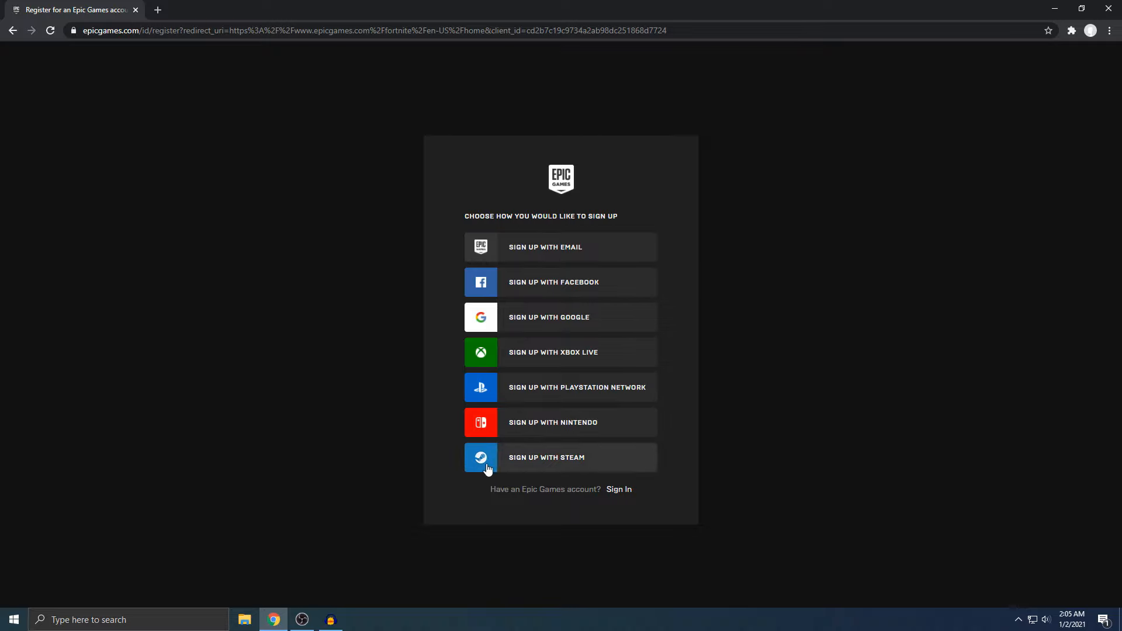
{"action": "mouse_move", "coordinate": [504, 259]}
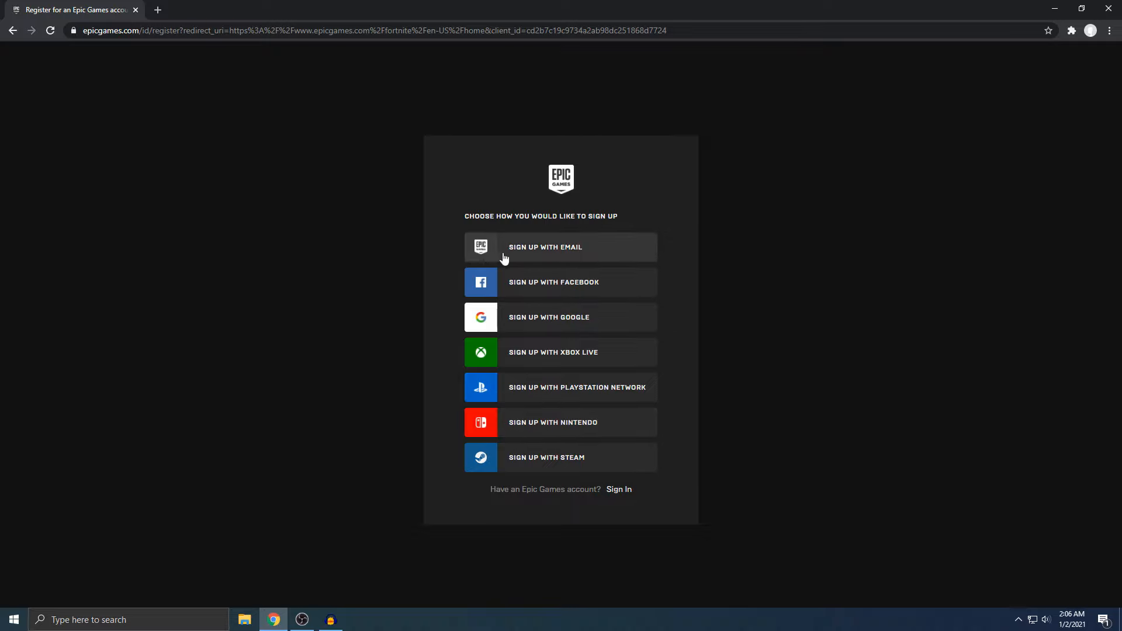
{"action": "mouse_move", "coordinate": [623, 253]}
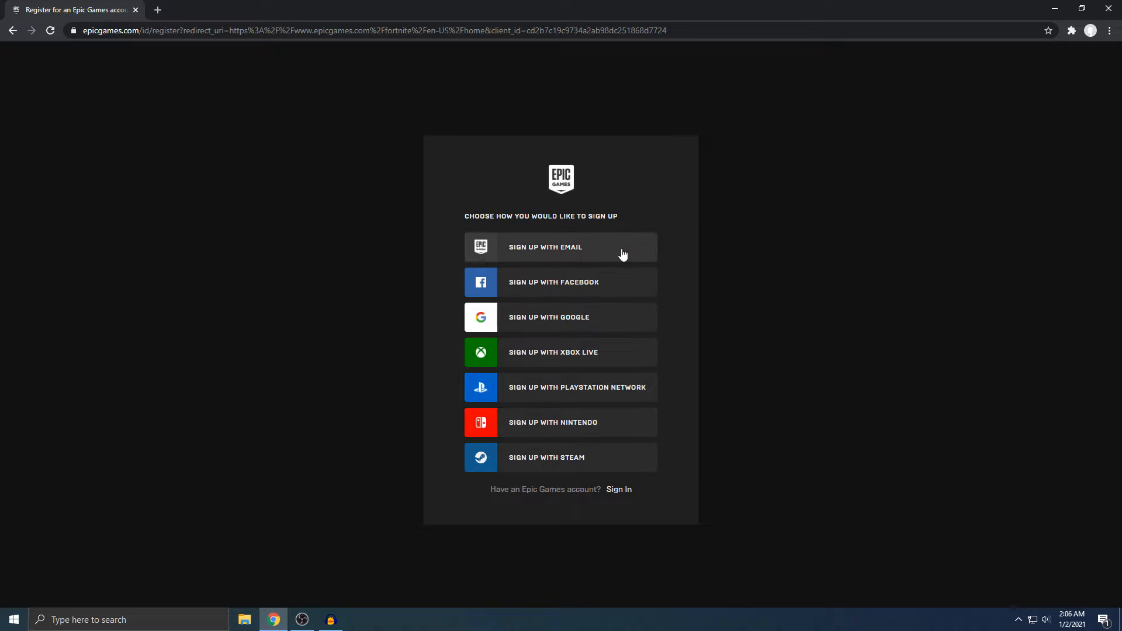
{"action": "mouse_move", "coordinate": [539, 253]}
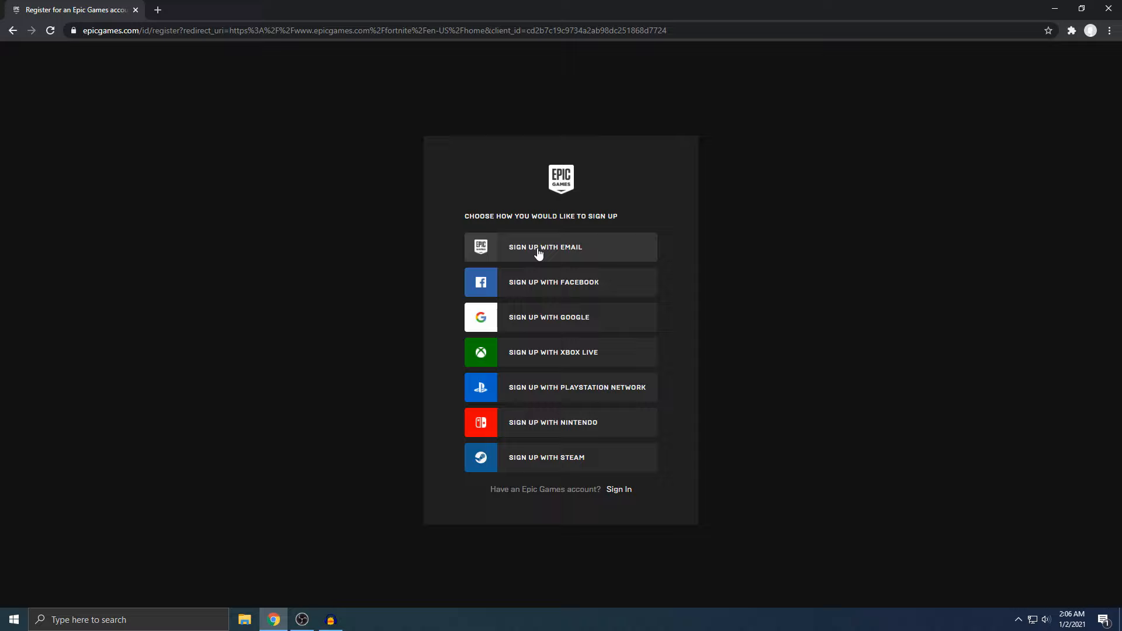
{"action": "left_click", "coordinate": [560, 247]}
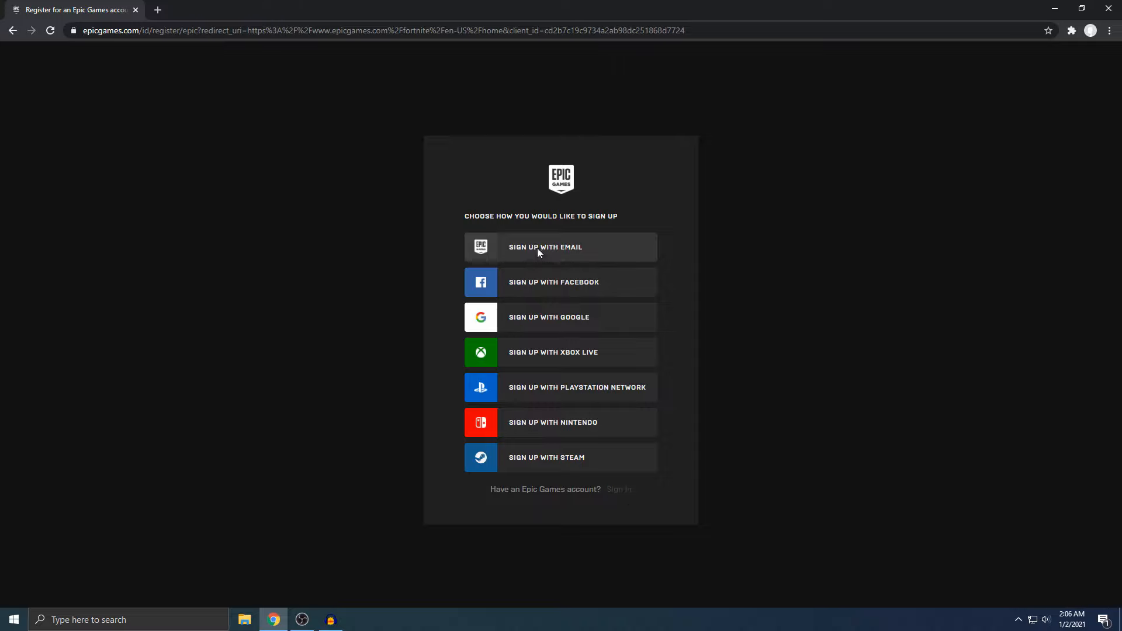
Step: Enter the date of birth Jan 10, 2000 and continue to the sign-up form
{"action": "left_click", "coordinate": [545, 246]}
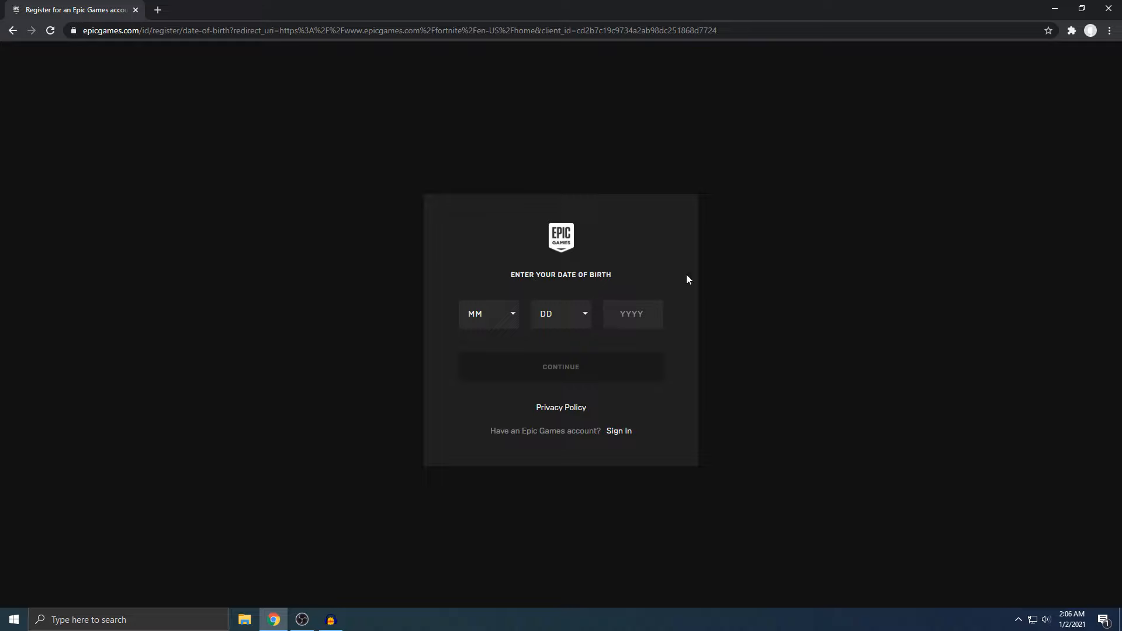
{"action": "left_click", "coordinate": [488, 313]}
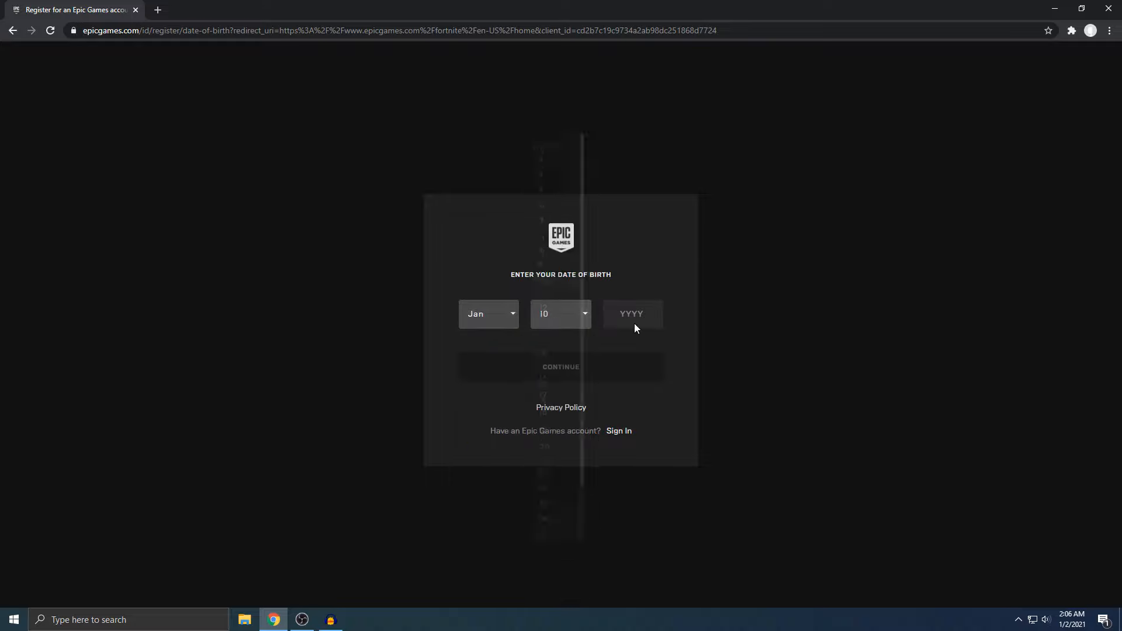
{"action": "type", "text": "2000"}
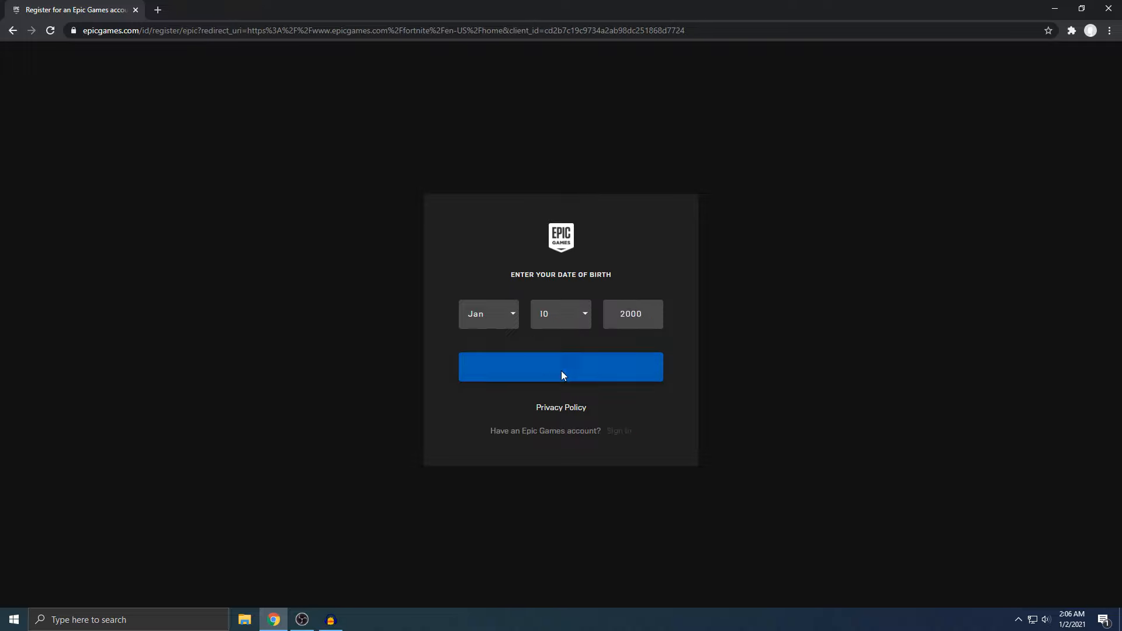
{"action": "left_click", "coordinate": [560, 366]}
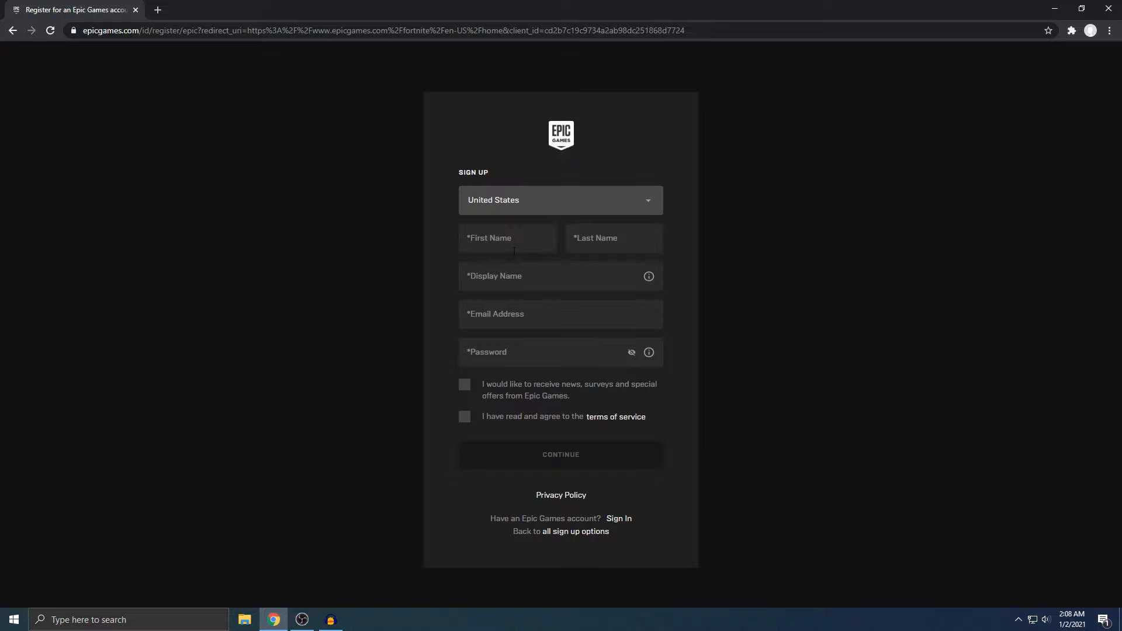
Step: Fill in the names 'litz', 'fortnite' and display name 'pro5' on the sign-up form
{"action": "left_click", "coordinate": [506, 237]}
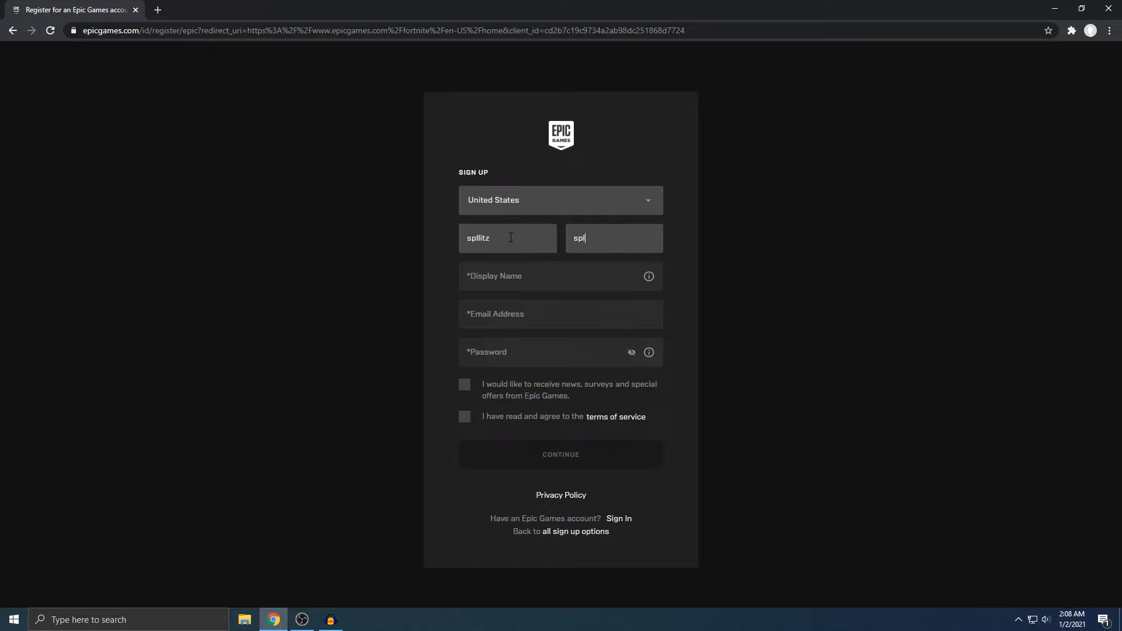
{"action": "type", "text": "litz"}
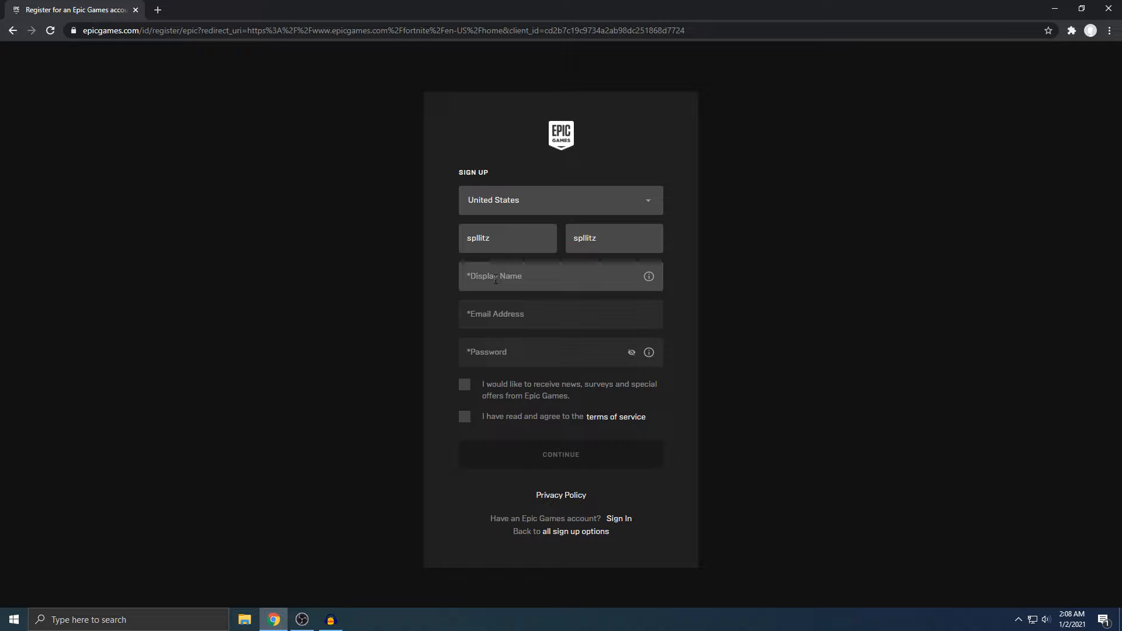
{"action": "type", "text": "fortnite"}
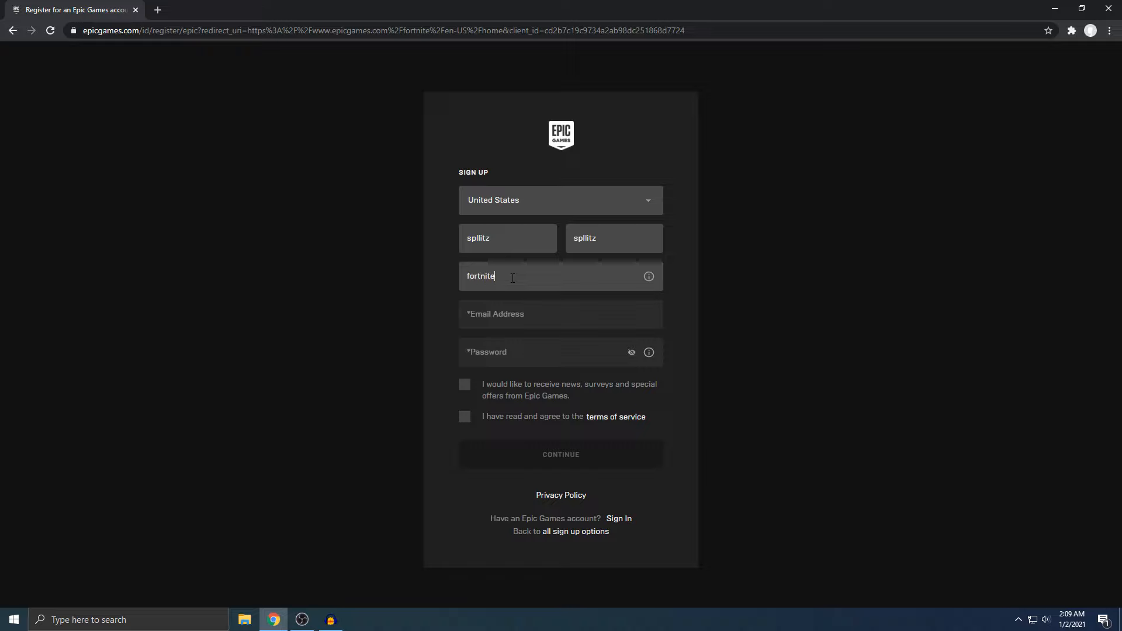
{"action": "type", "text": "pro55566"}
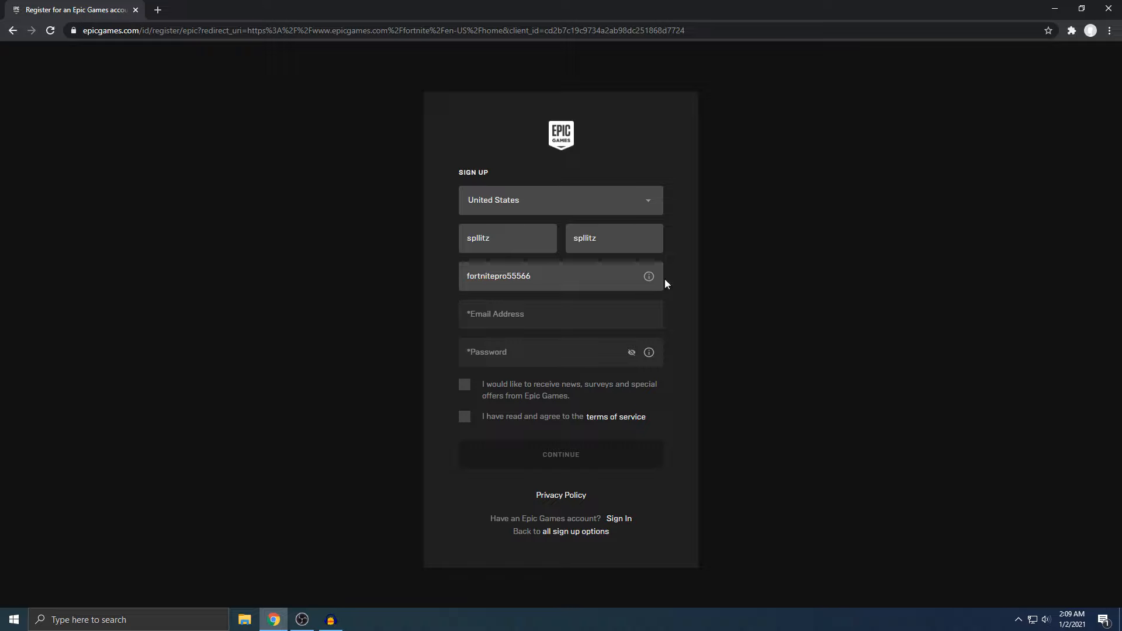
{"action": "left_click", "coordinate": [560, 313]}
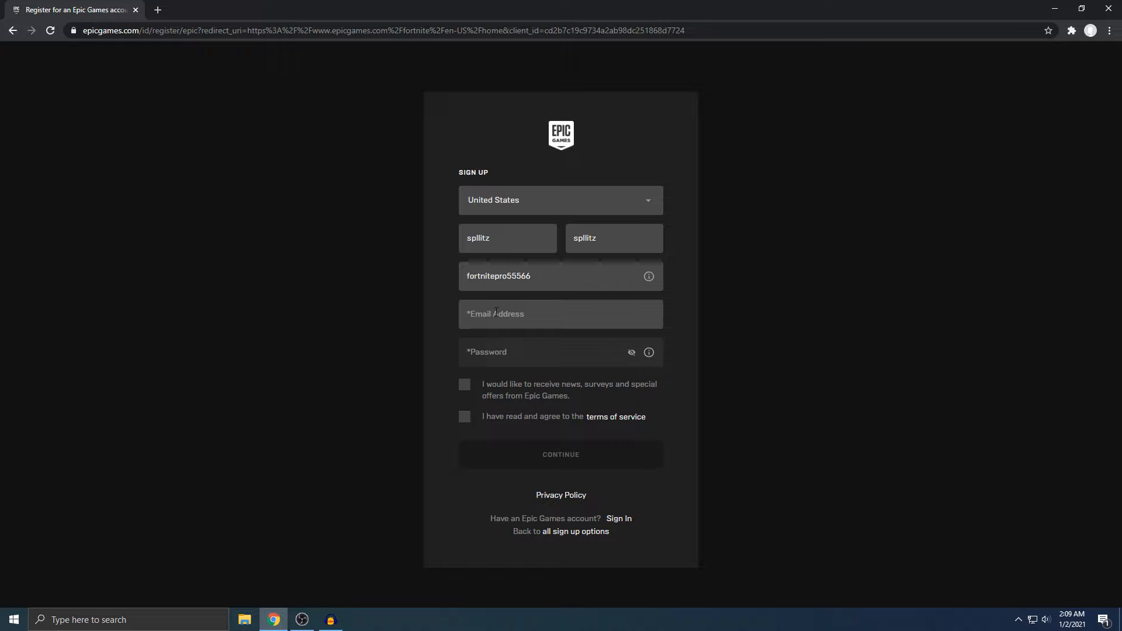
Step: Enter the email and password, accept the terms and submit the sign-up form
{"action": "left_click", "coordinate": [560, 313]}
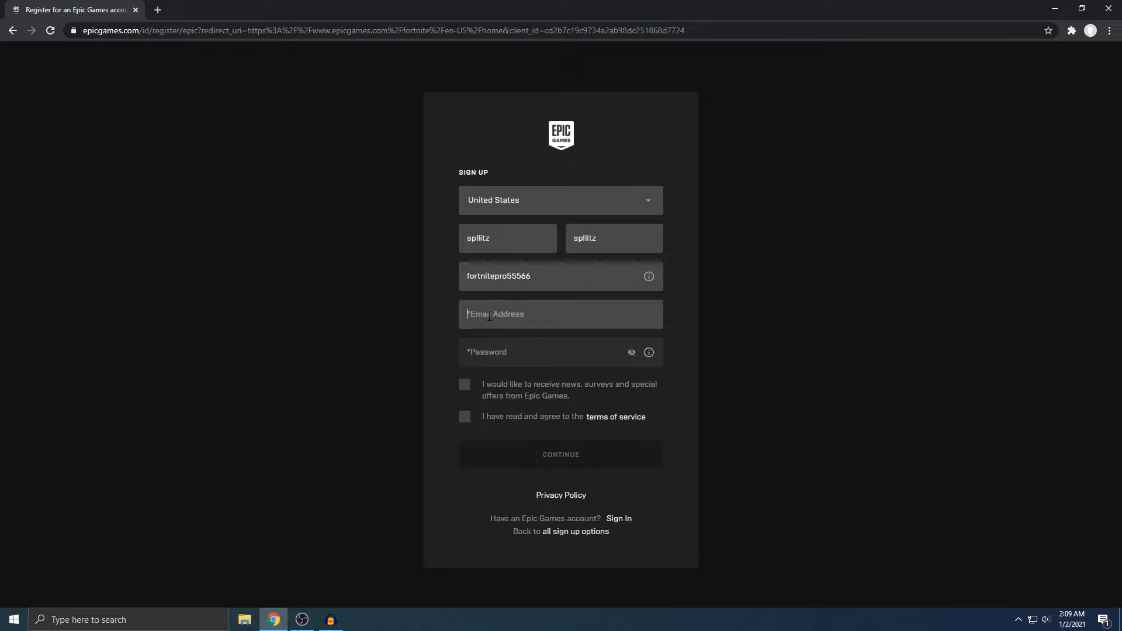
{"action": "mouse_move", "coordinate": [533, 297]}
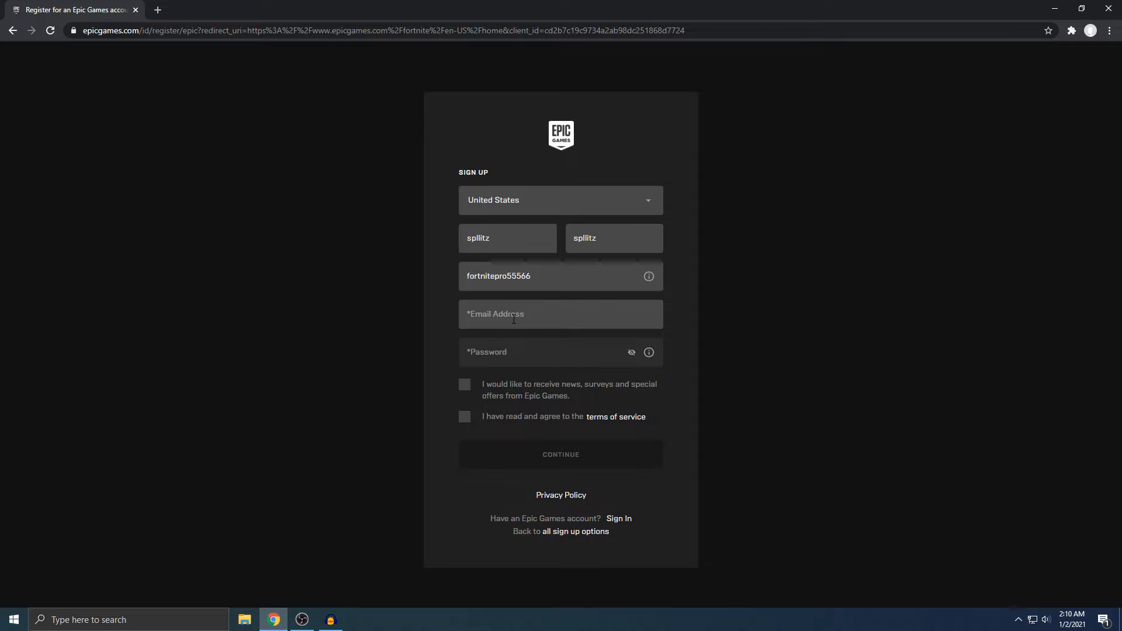
{"action": "left_click", "coordinate": [560, 352]}
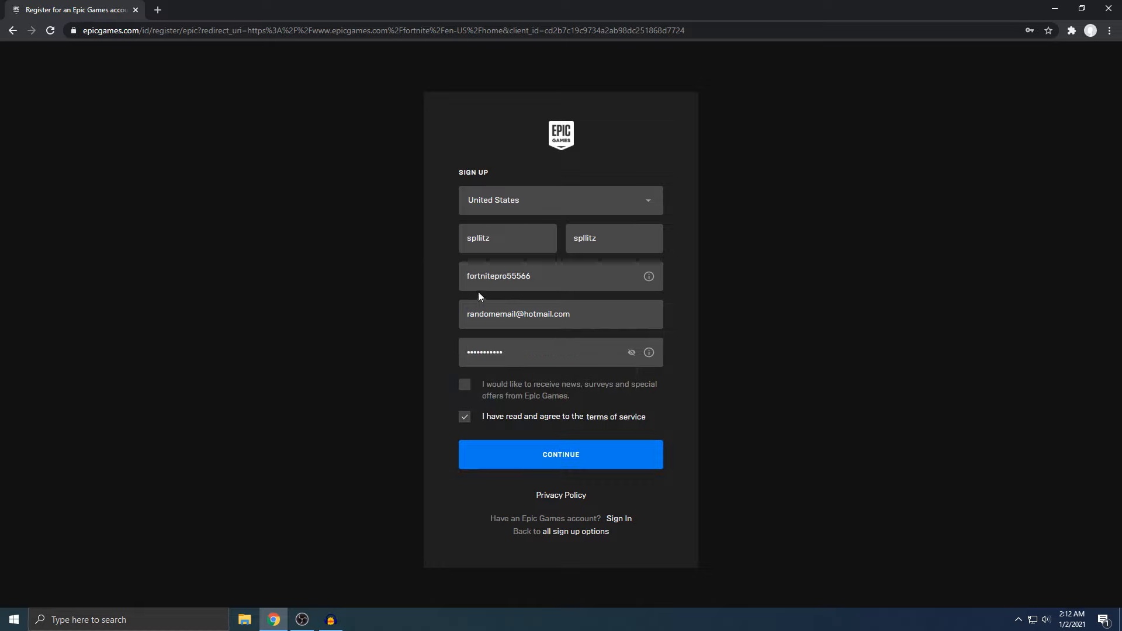
{"action": "mouse_move", "coordinate": [499, 422]}
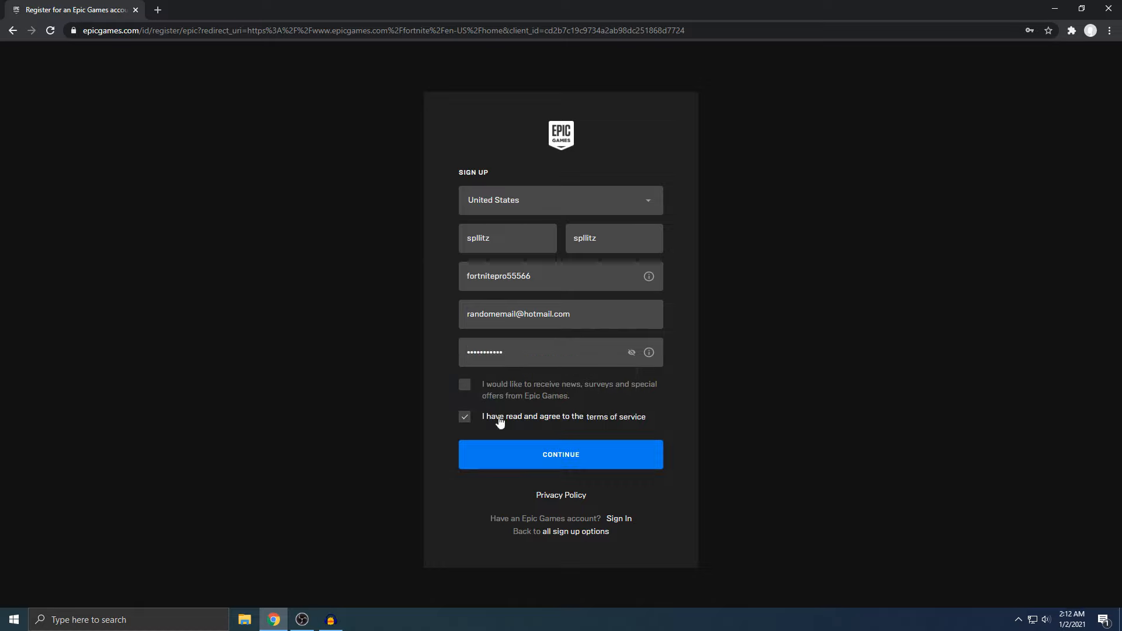
{"action": "mouse_move", "coordinate": [585, 421]}
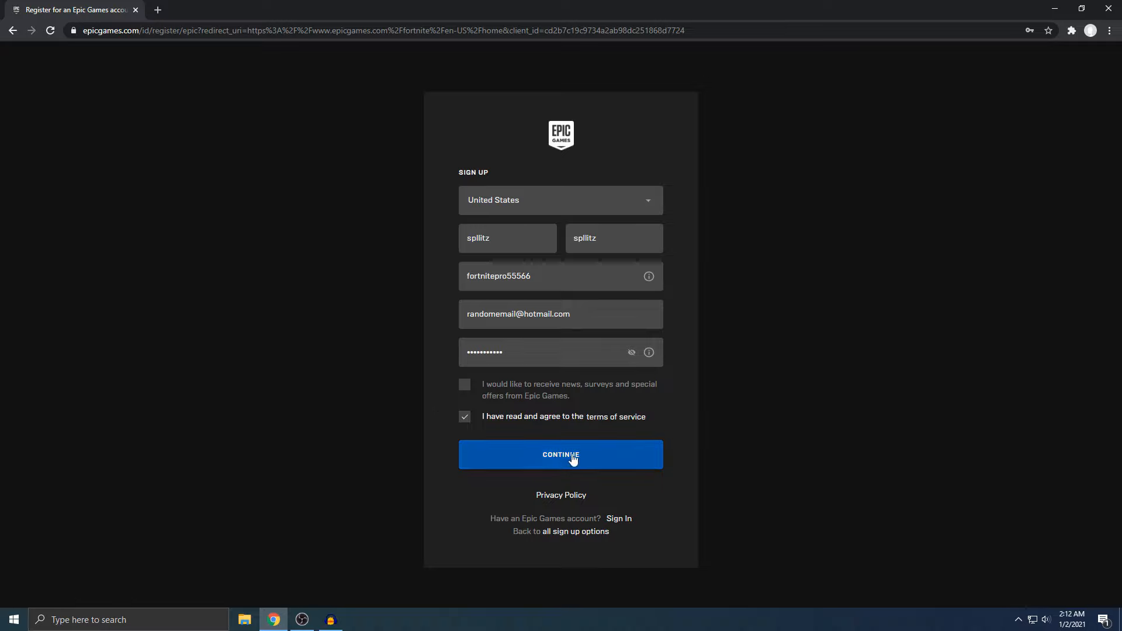
{"action": "left_click", "coordinate": [560, 454]}
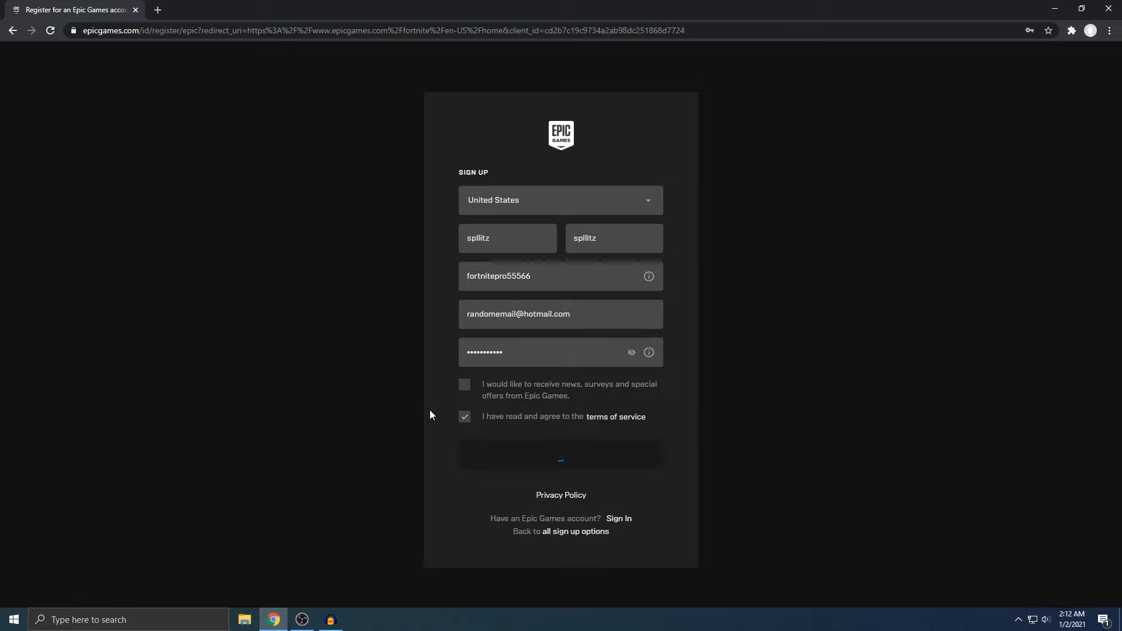
{"action": "left_click", "coordinate": [560, 456]}
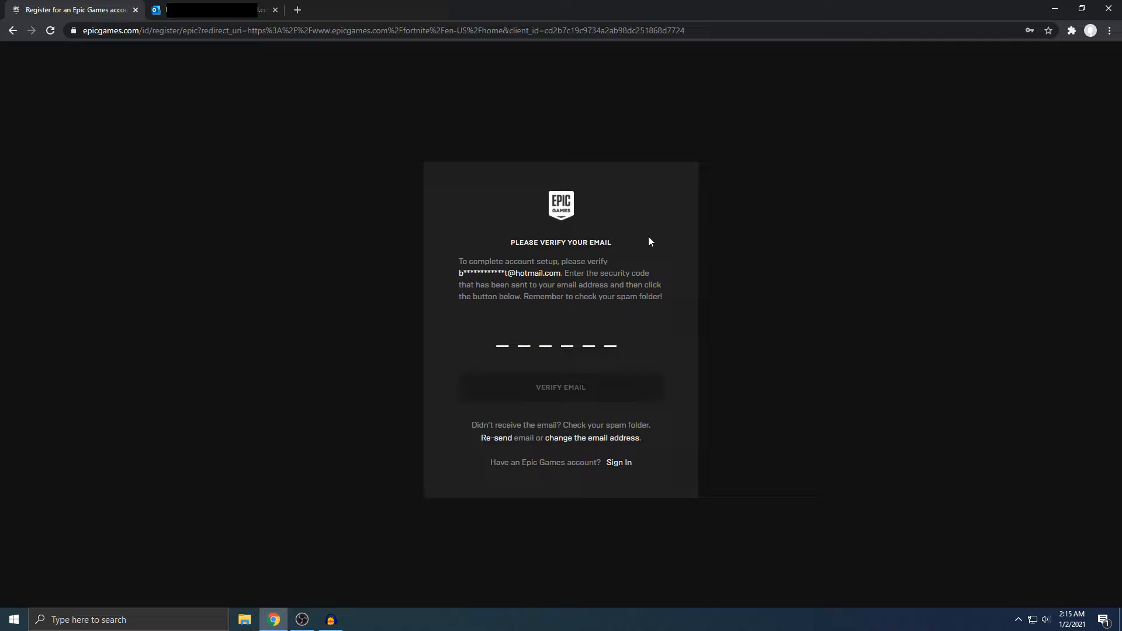
{"action": "mouse_move", "coordinate": [603, 285]}
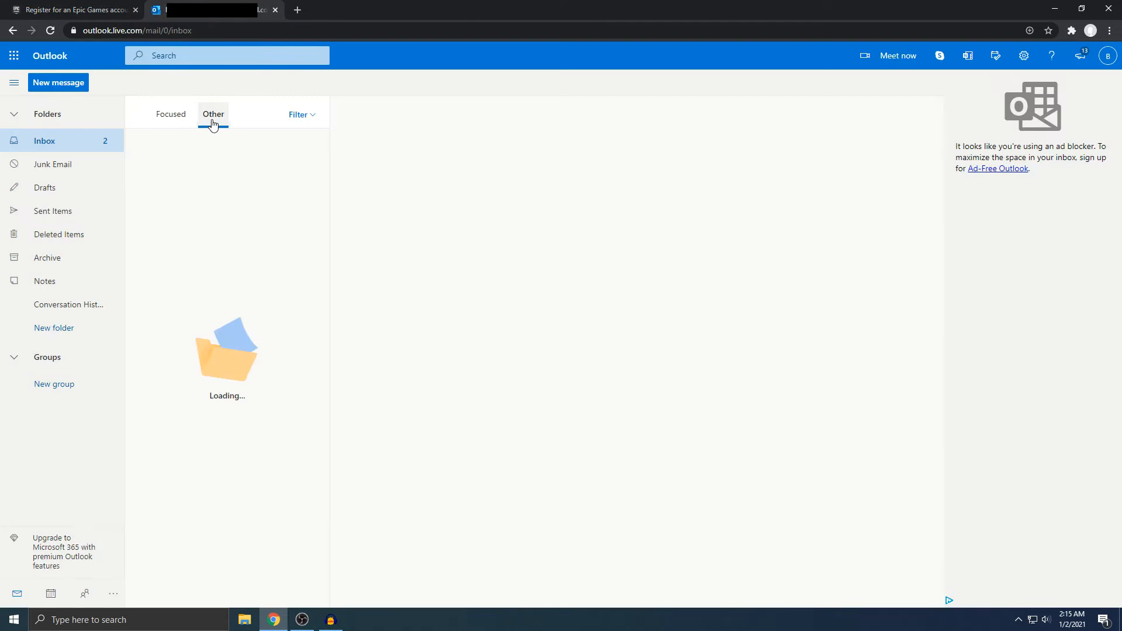
Step: Find the Epic Games verification email in Outlook's Other inbox
{"action": "left_click", "coordinate": [213, 113]}
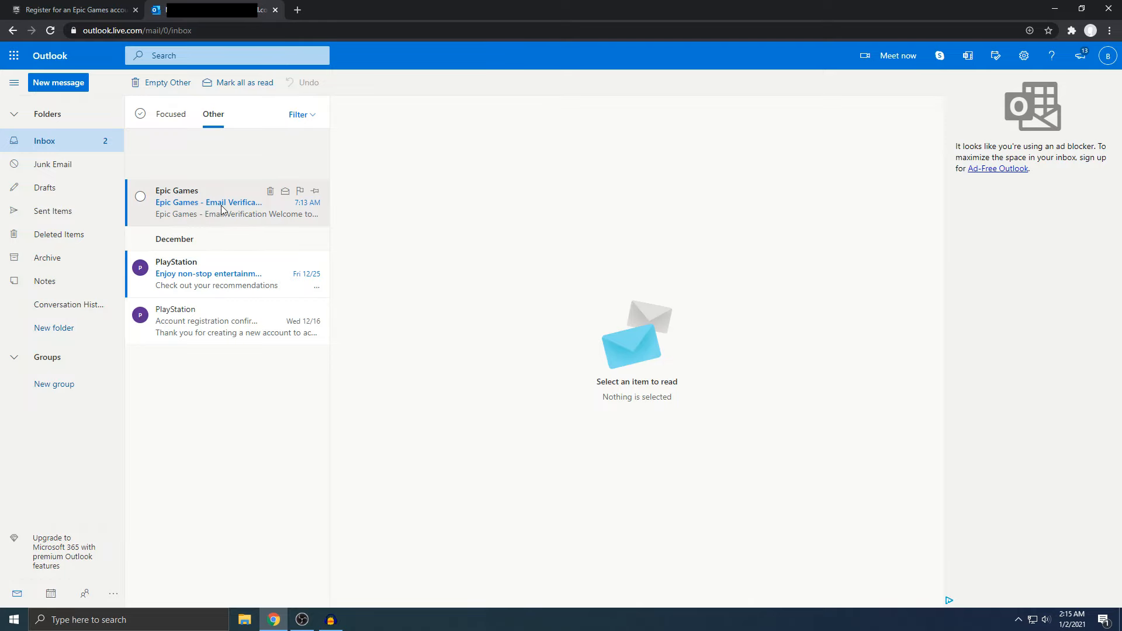
{"action": "left_click", "coordinate": [208, 202]}
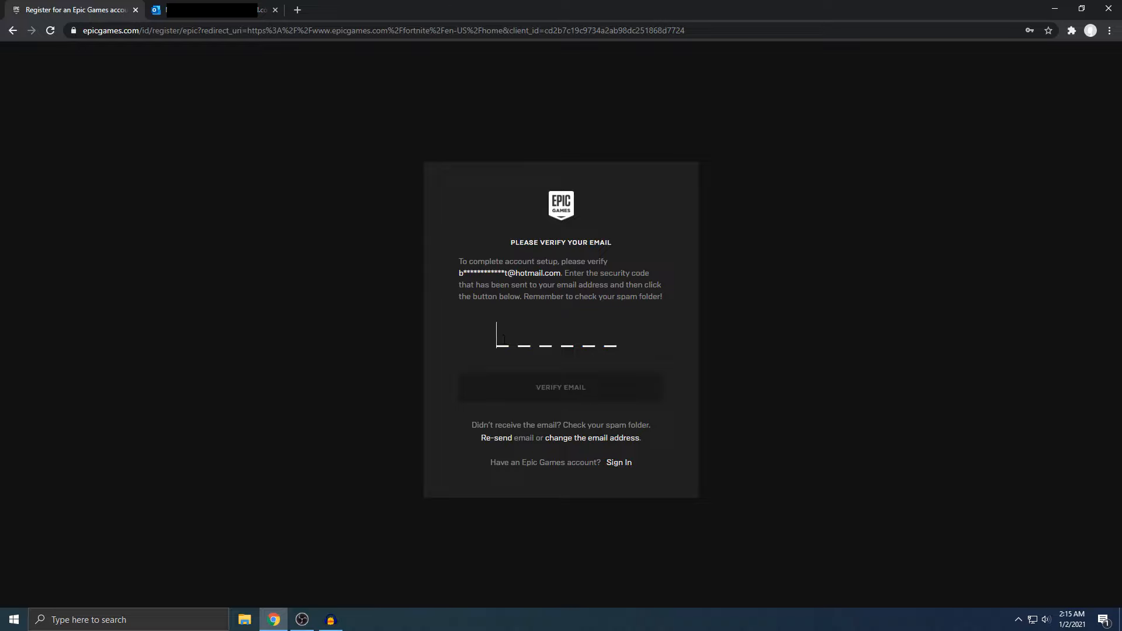
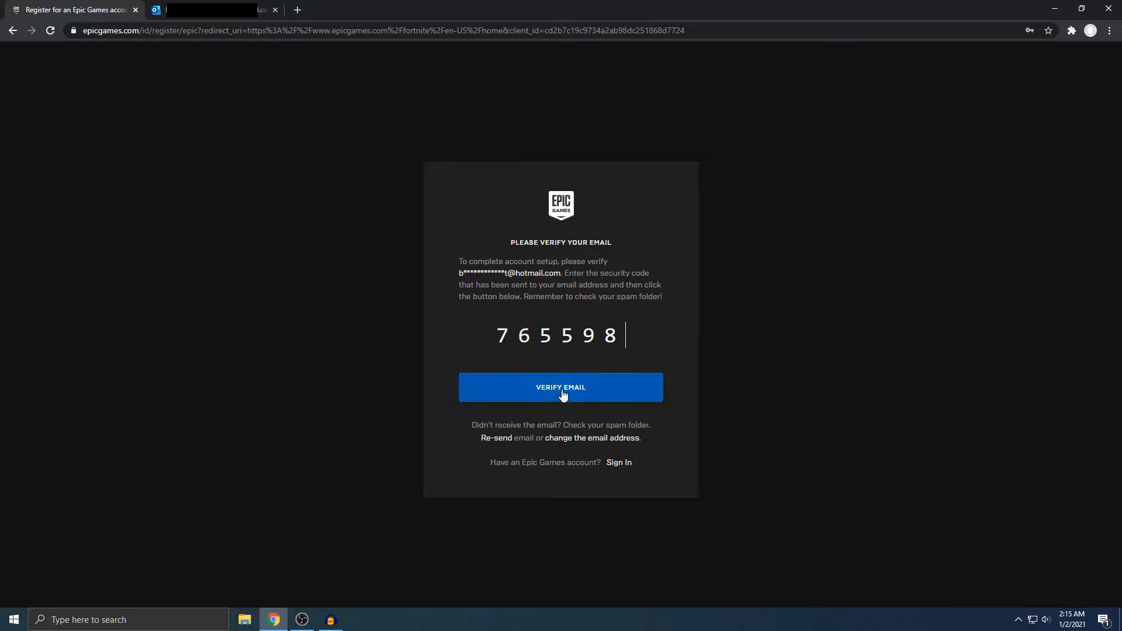
{"action": "left_click", "coordinate": [559, 387]}
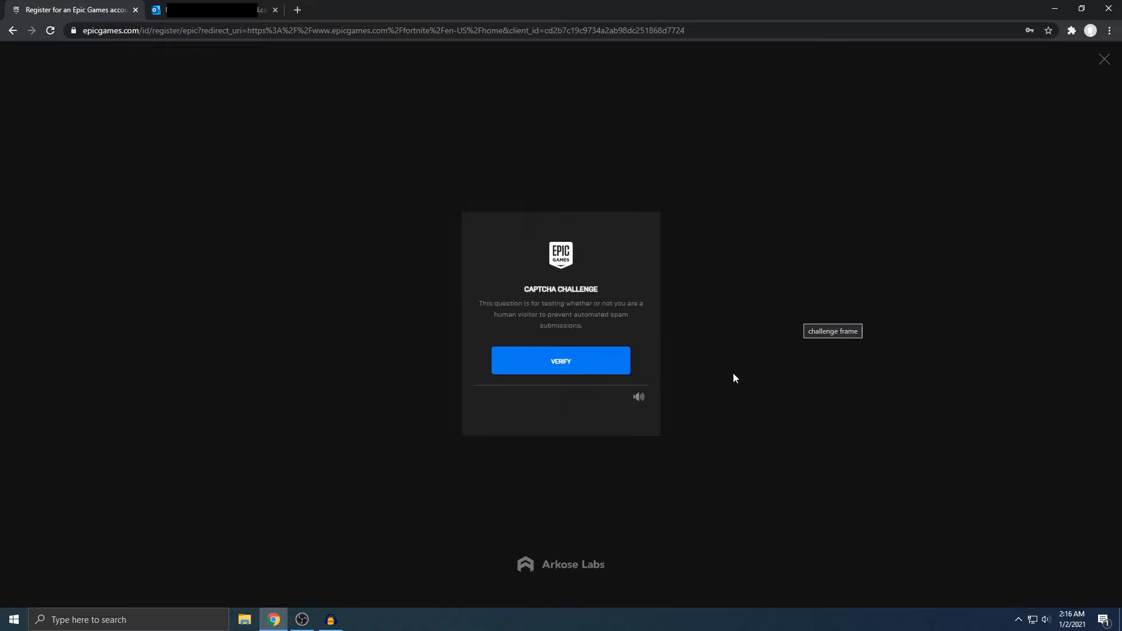
{"action": "mouse_move", "coordinate": [521, 296]}
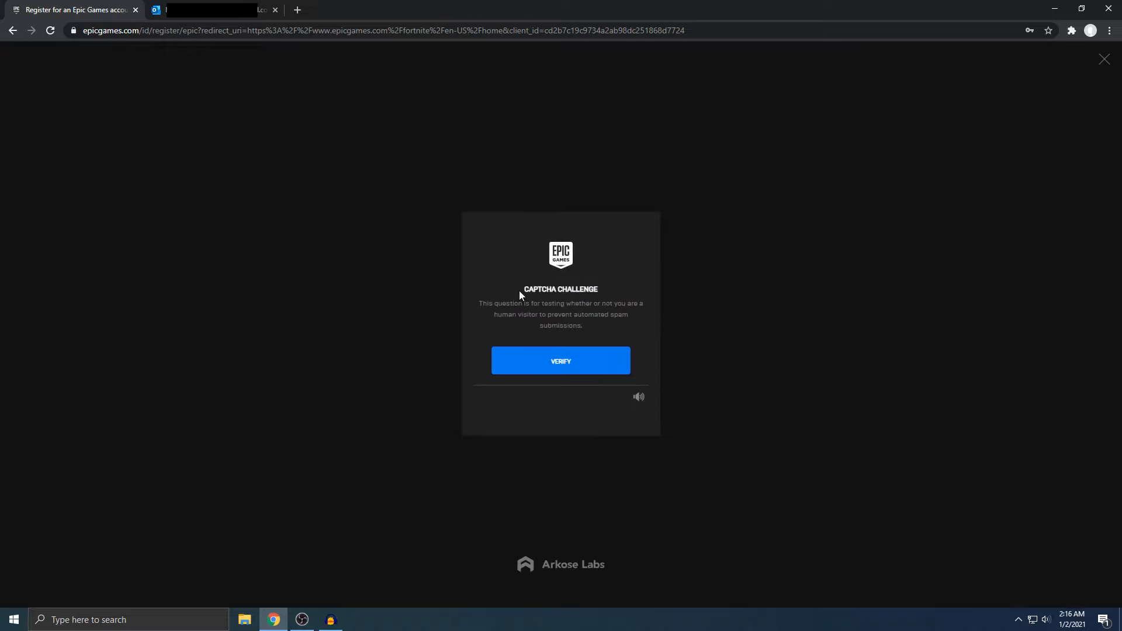
{"action": "left_click", "coordinate": [560, 360]}
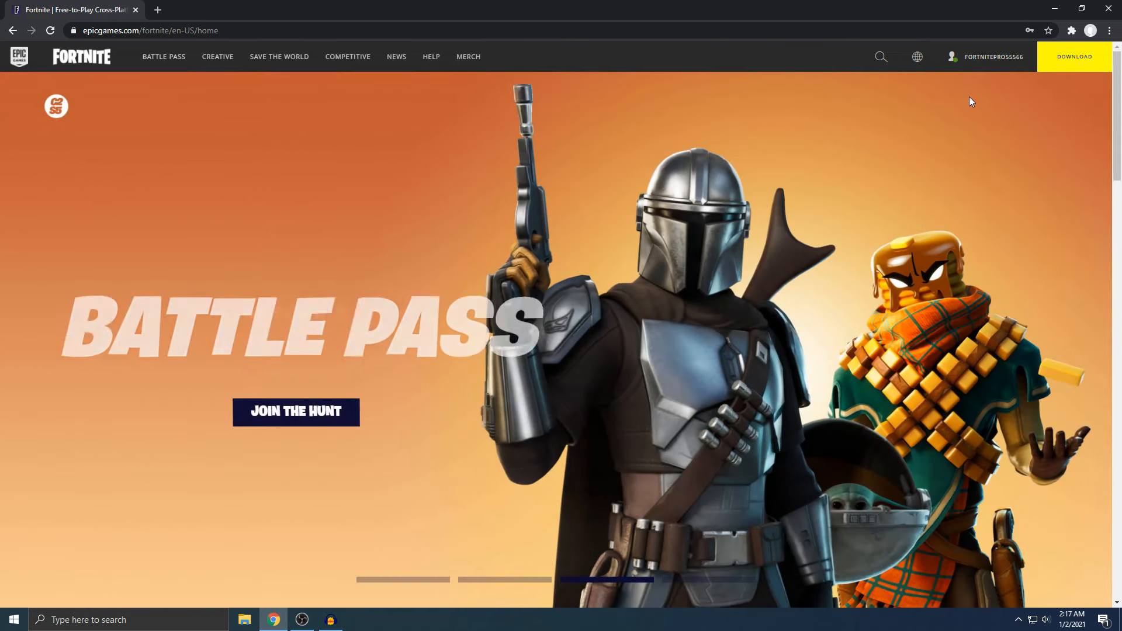
Step: Start the Epic Games Launcher with the new account and go to the Library
{"action": "left_click", "coordinate": [992, 56]}
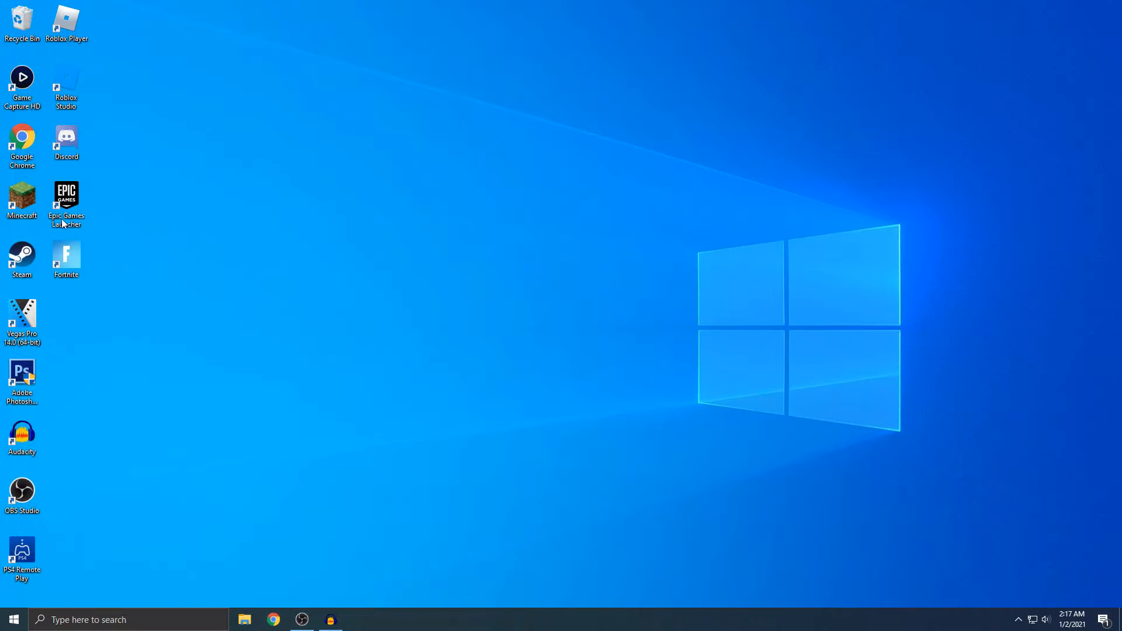
{"action": "mouse_move", "coordinate": [65, 198]}
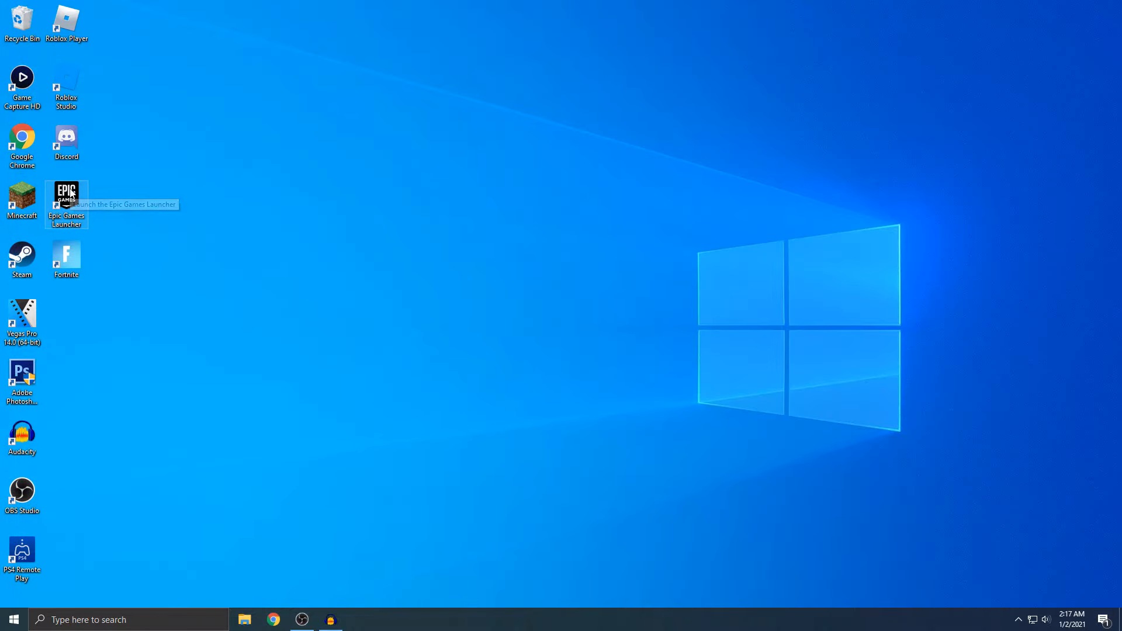
{"action": "double_click", "coordinate": [66, 195]}
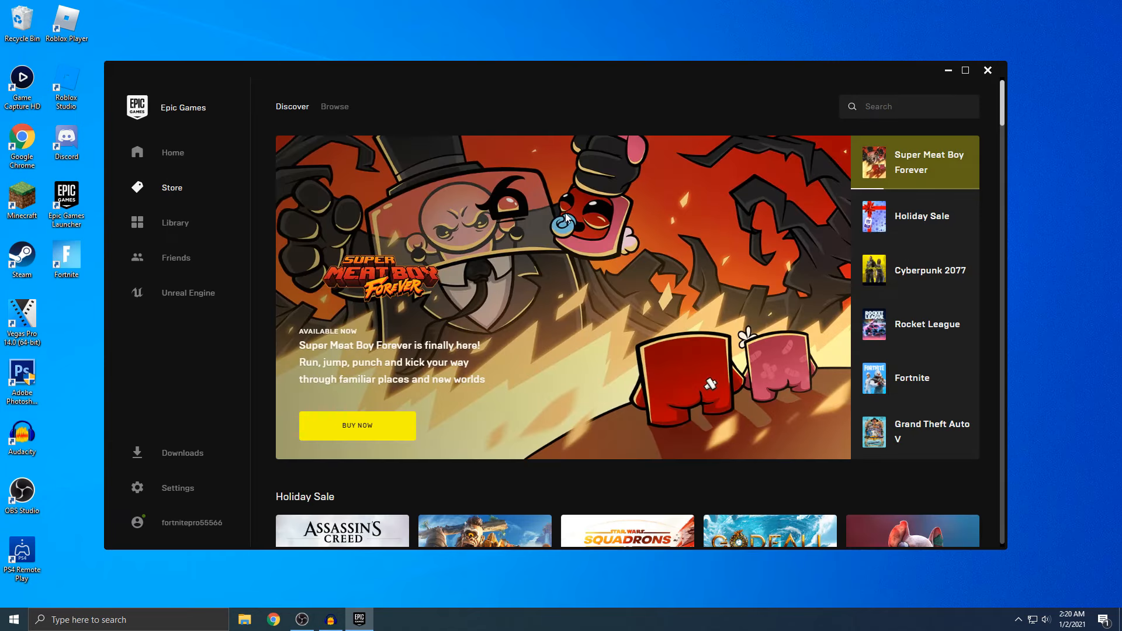
{"action": "mouse_move", "coordinate": [196, 527]}
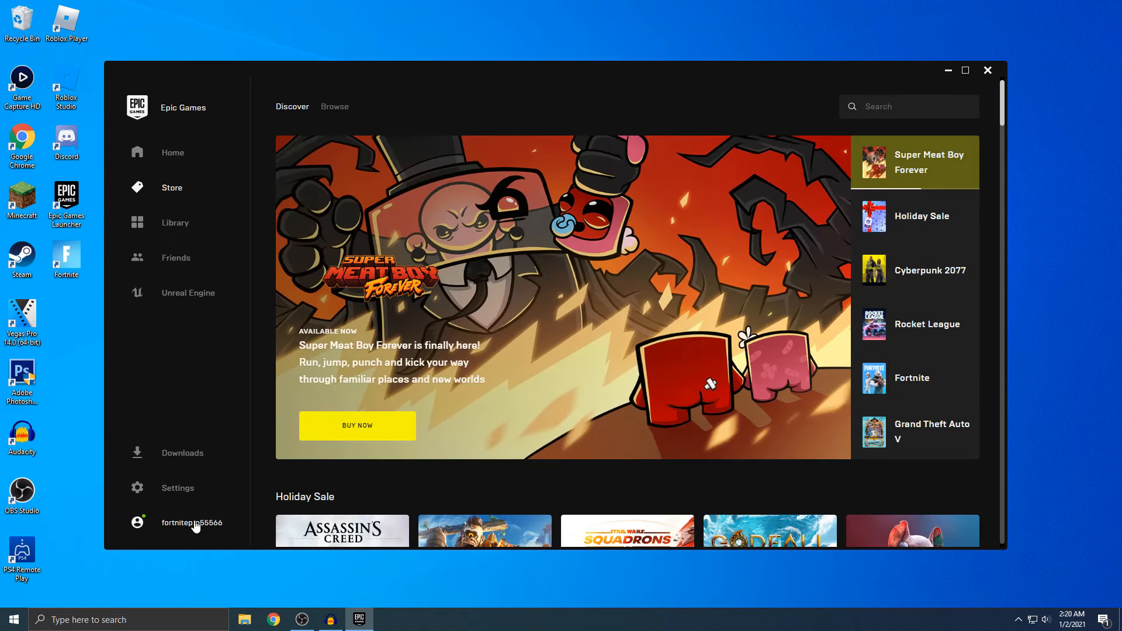
{"action": "left_click", "coordinate": [174, 223]}
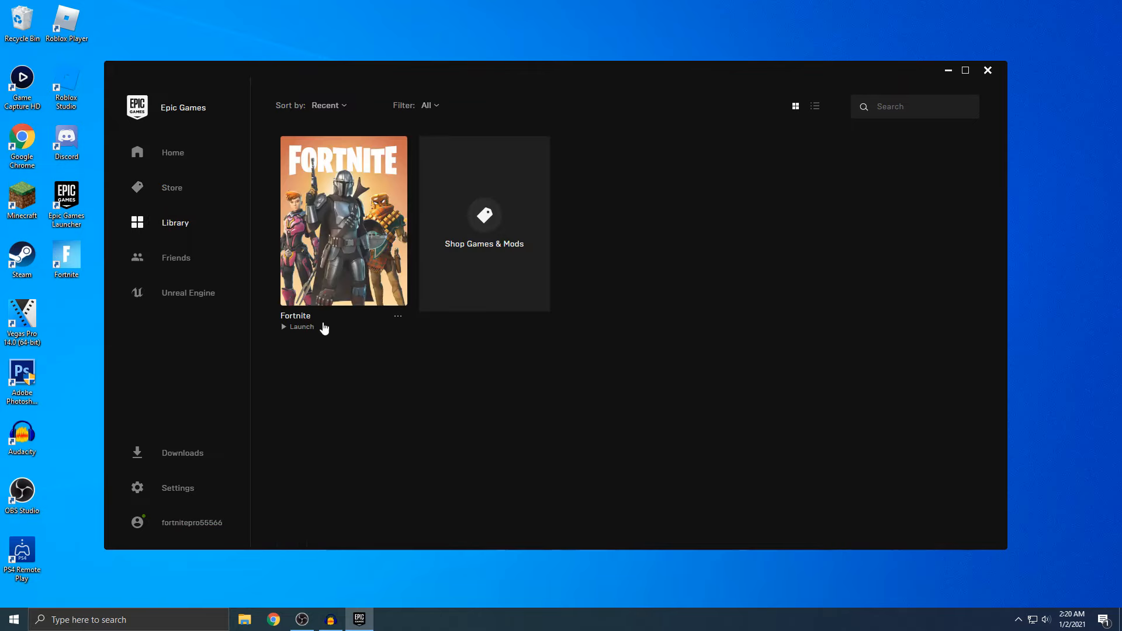
{"action": "mouse_move", "coordinate": [300, 326]}
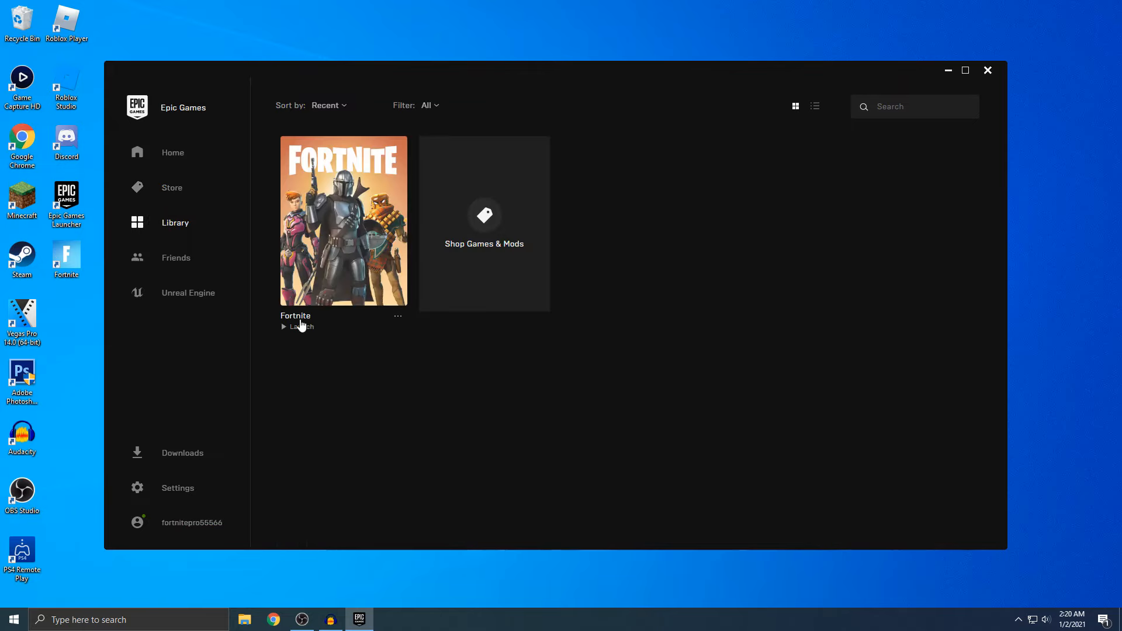
{"action": "mouse_move", "coordinate": [289, 343]}
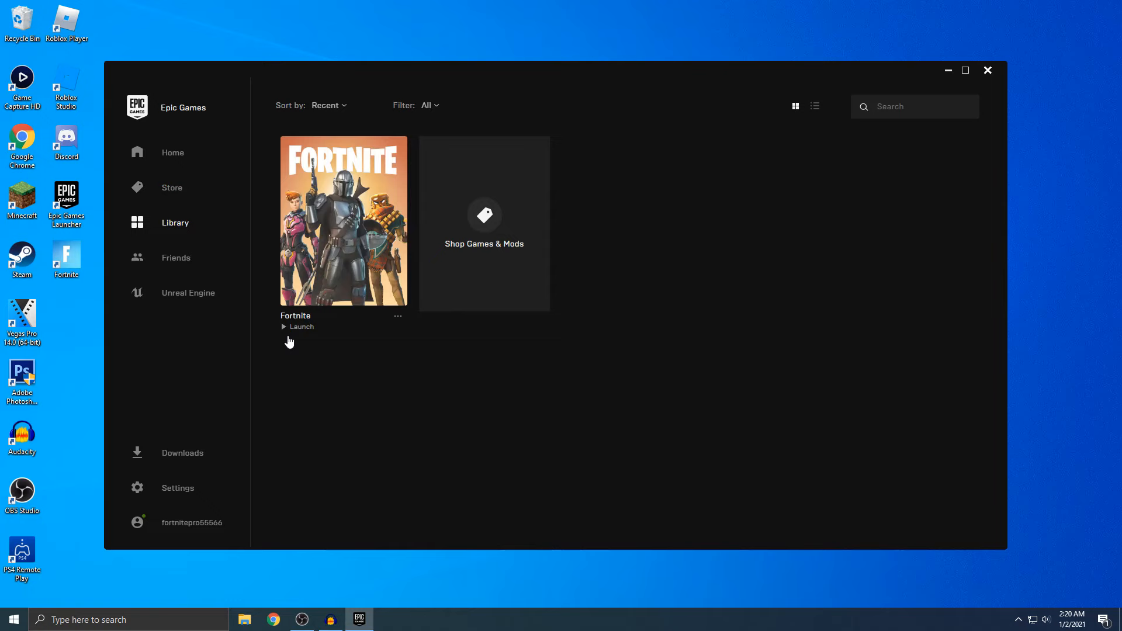
Step: Launch Fortnite from the library and accept its license agreement
{"action": "left_click", "coordinate": [299, 326]}
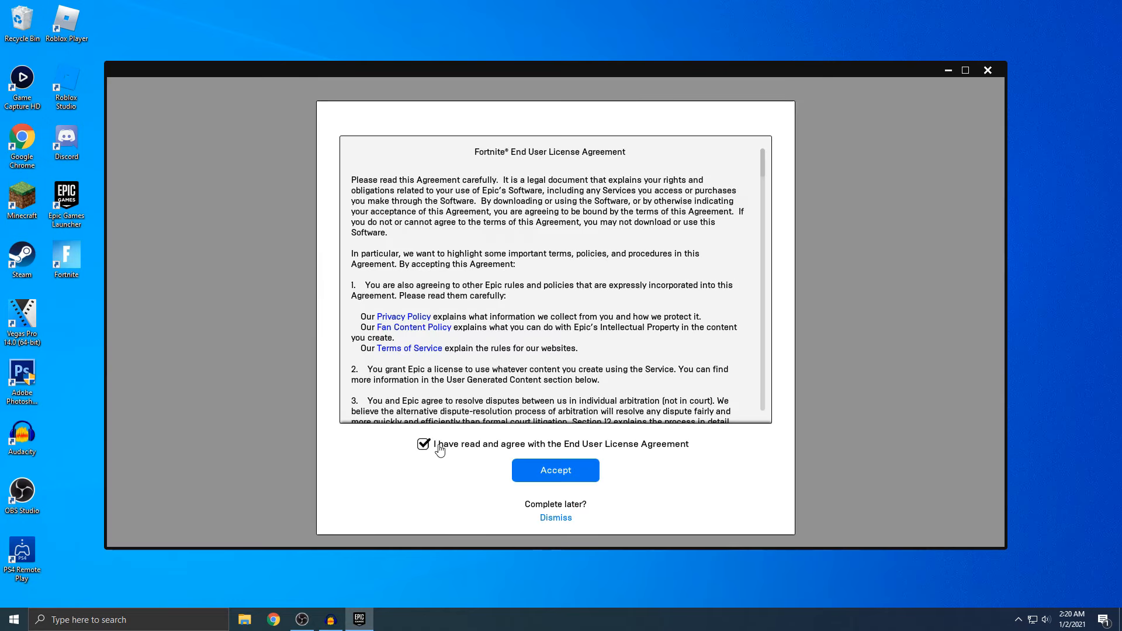
{"action": "left_click", "coordinate": [554, 469]}
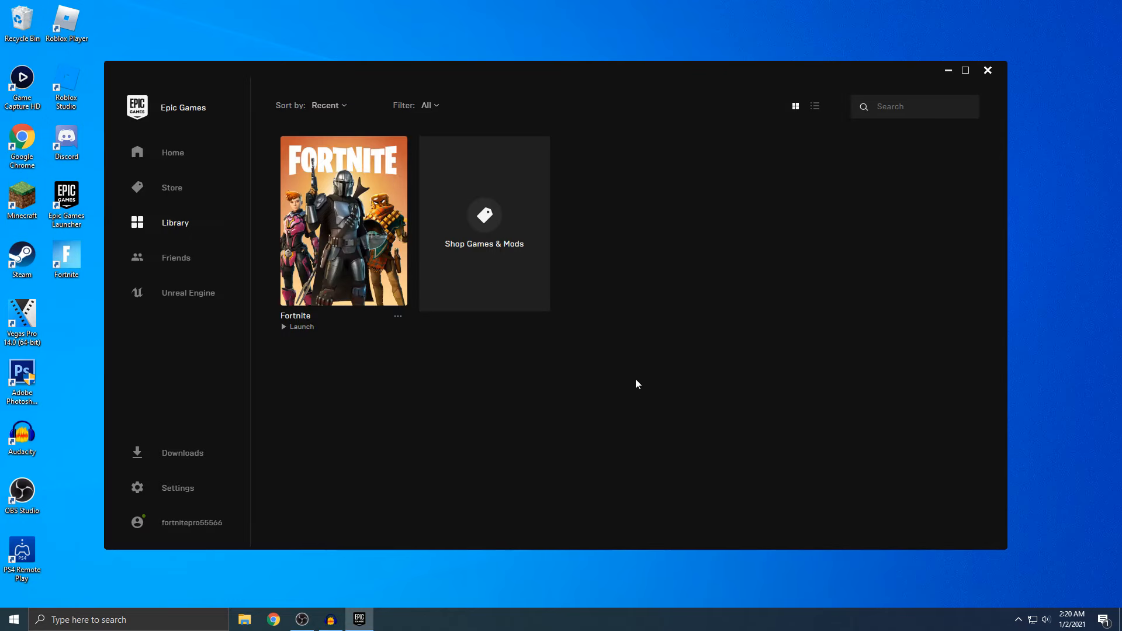
{"action": "mouse_move", "coordinate": [651, 339]}
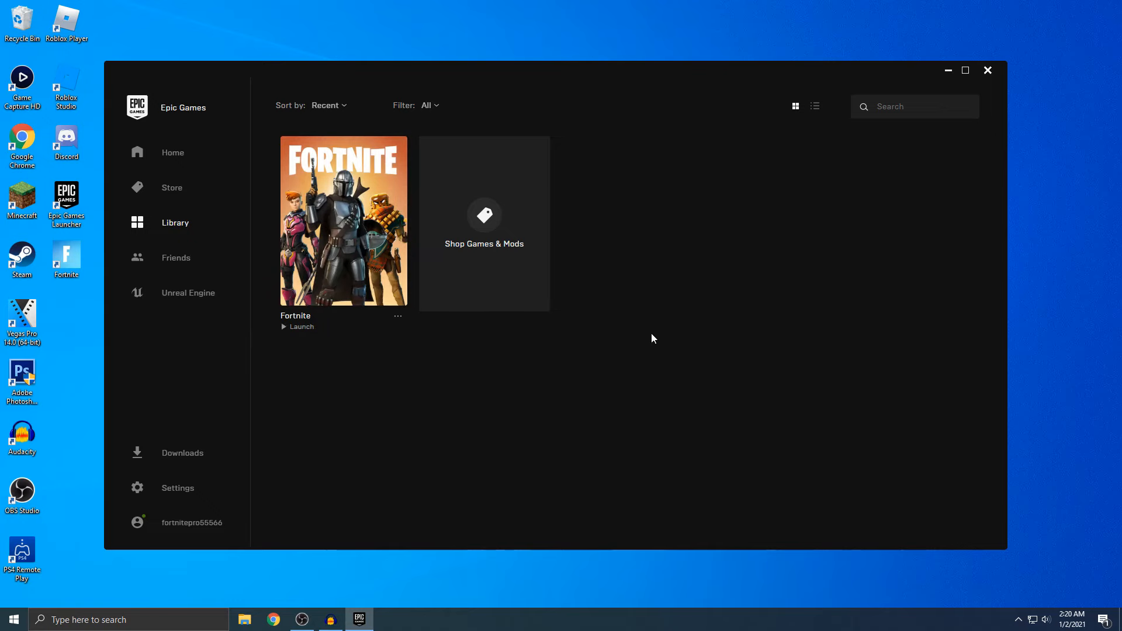
{"action": "left_click", "coordinate": [986, 70]}
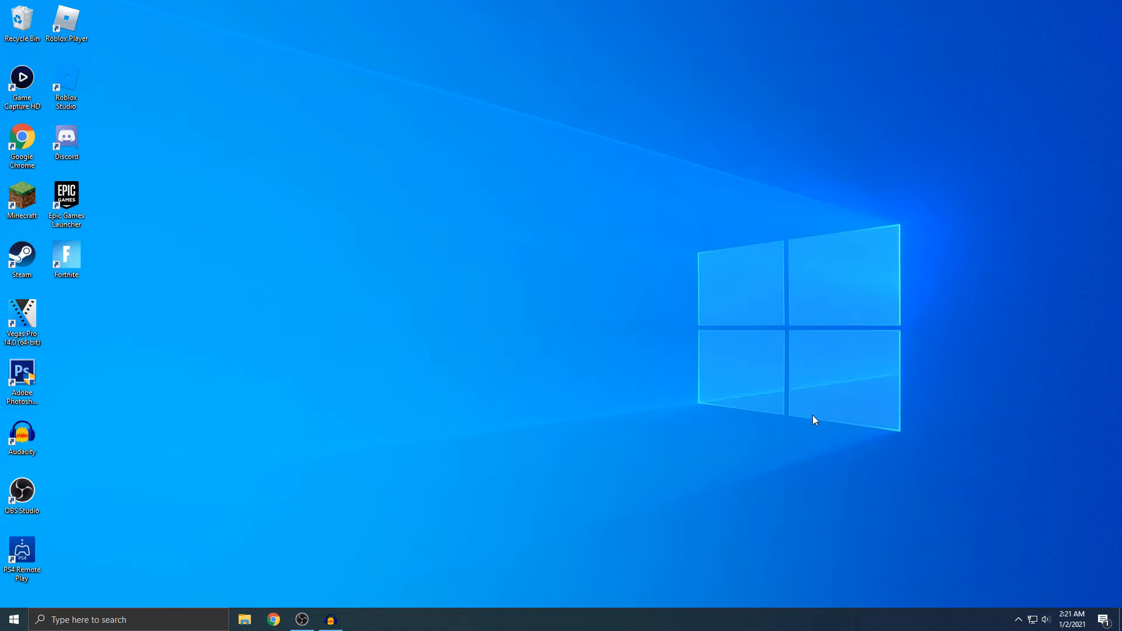
Step: Enter the Fortnite lobby, check the Locker and return to Play
{"action": "double_click", "coordinate": [65, 260]}
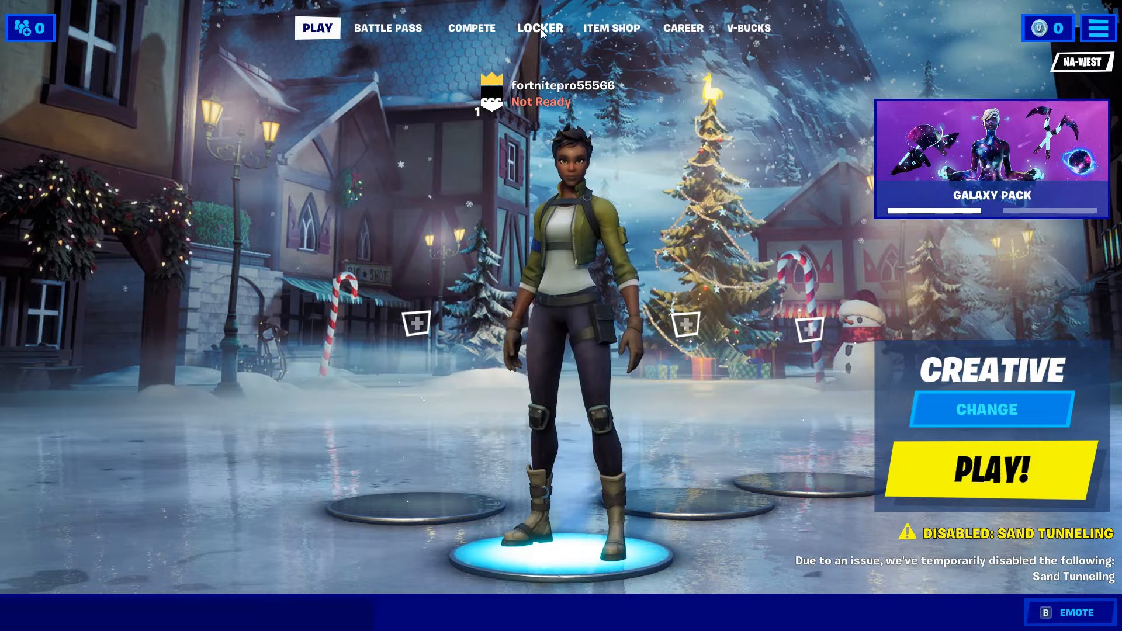
{"action": "left_click", "coordinate": [540, 28]}
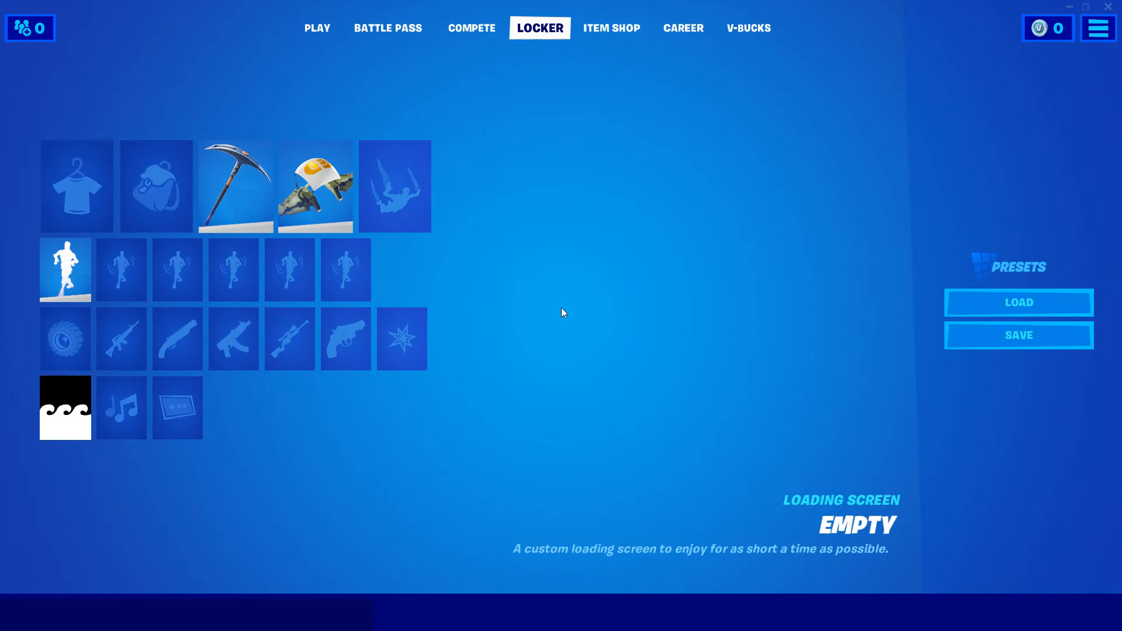
{"action": "left_click", "coordinate": [317, 28]}
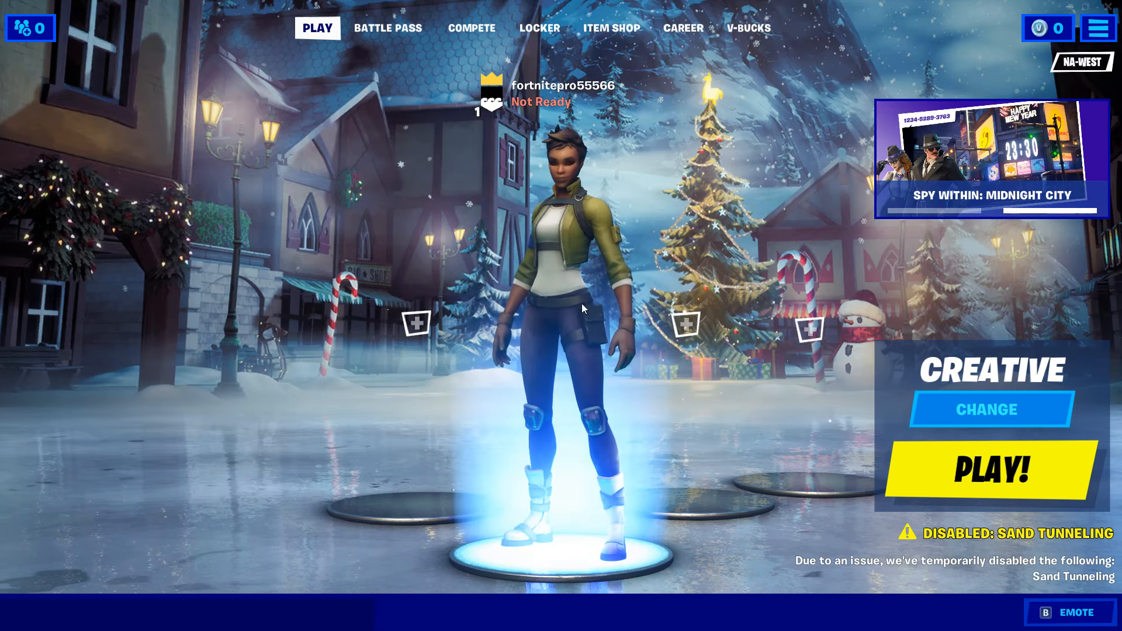
Step: Switch the game mode to Solo and confirm it
{"action": "left_click", "coordinate": [986, 409]}
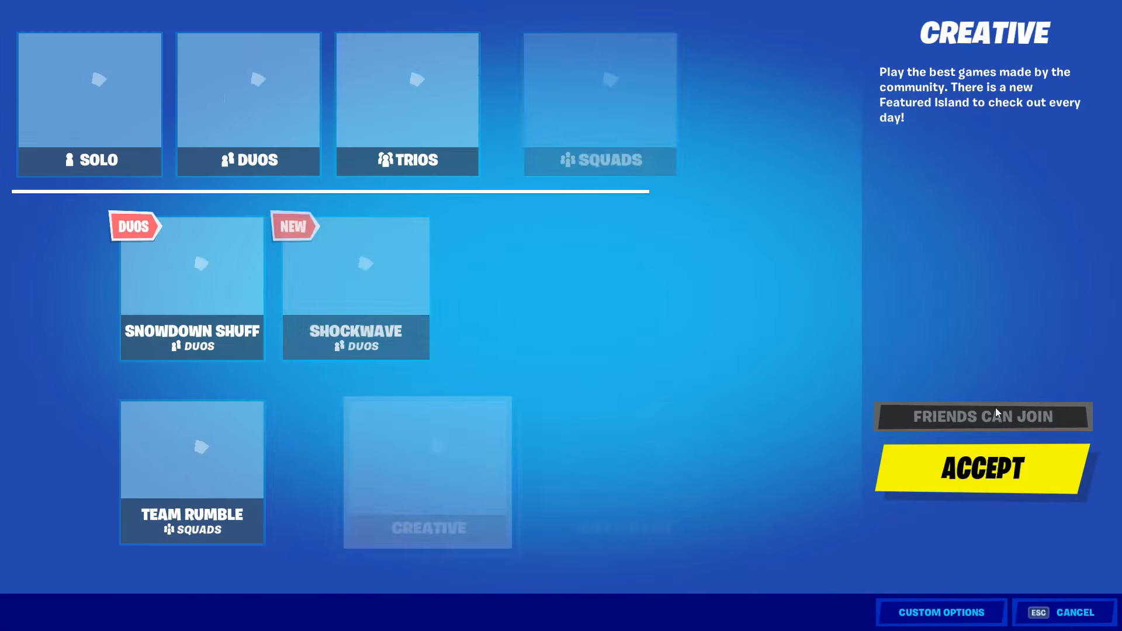
{"action": "left_click", "coordinate": [89, 104]}
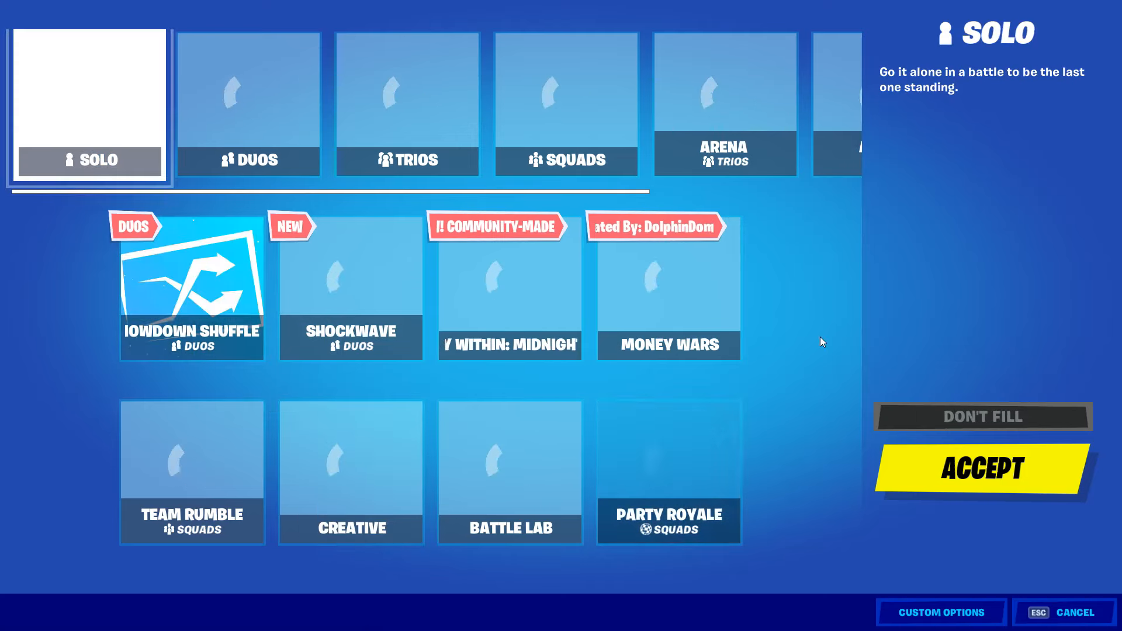
{"action": "left_click", "coordinate": [981, 469]}
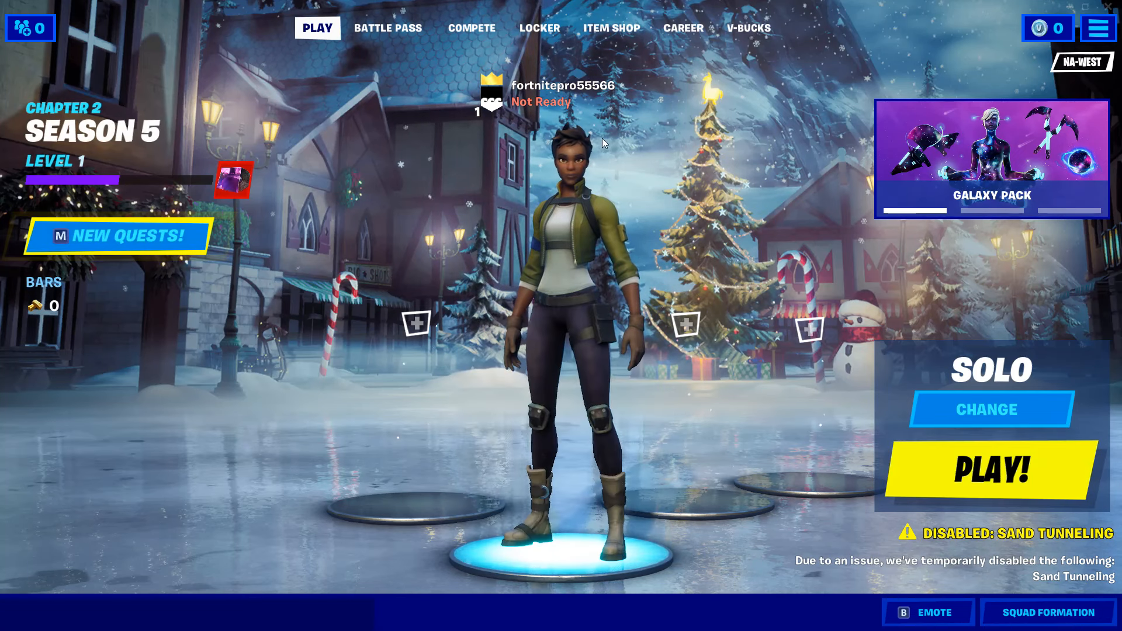